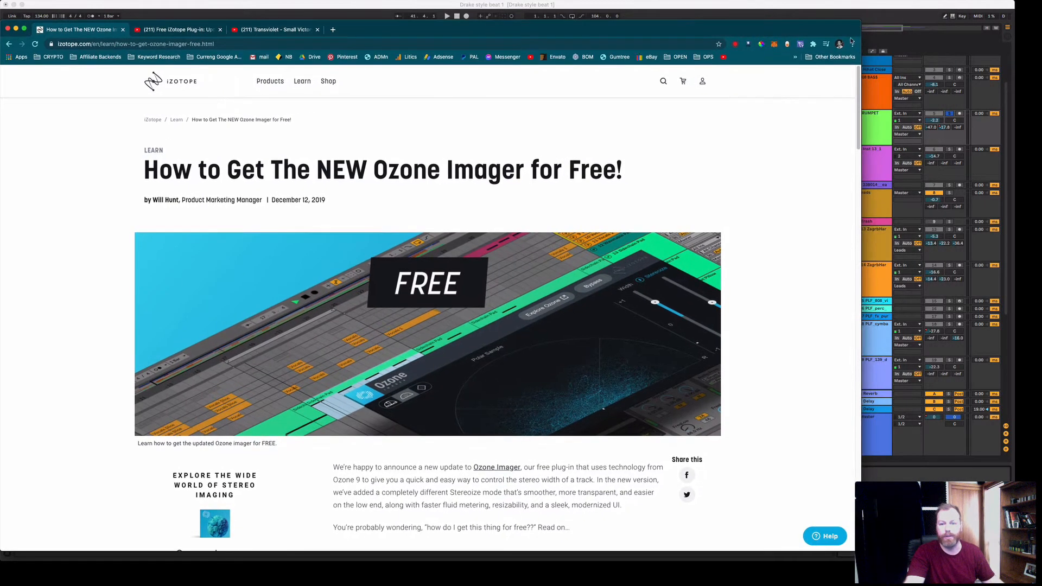
pyautogui.moveTo(786, 153)
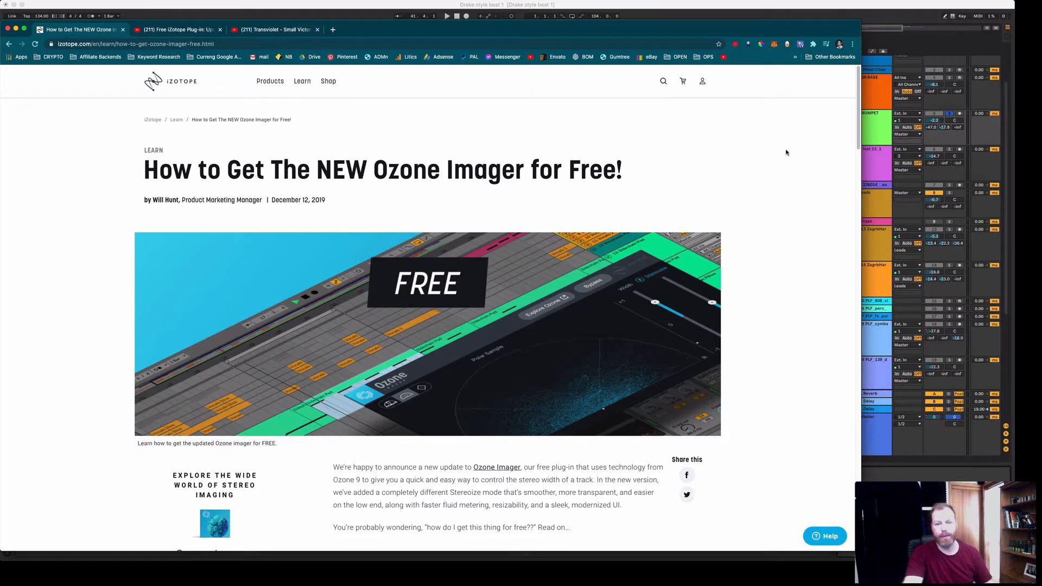
pyautogui.moveTo(761, 189)
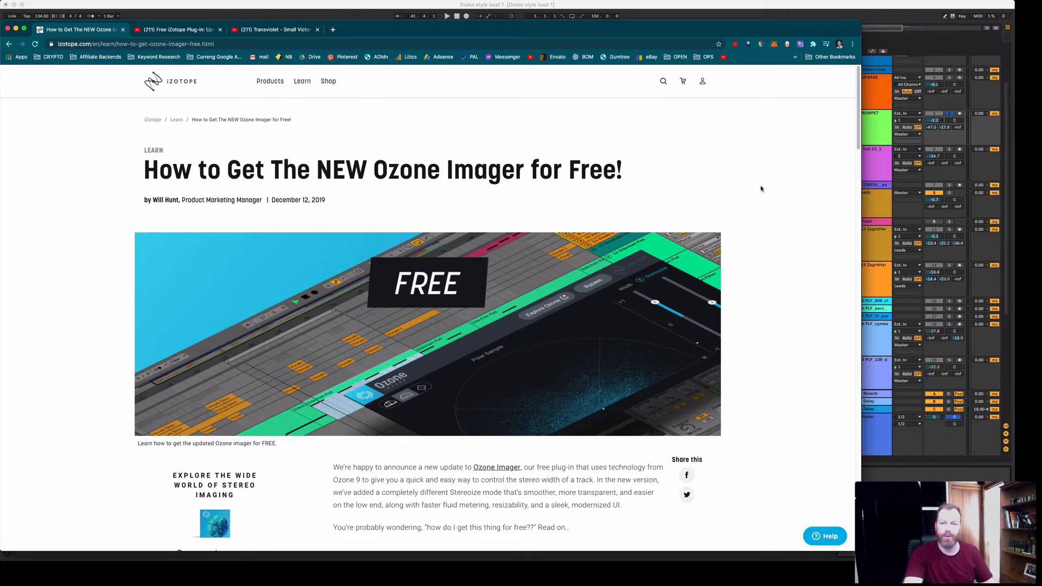
pyautogui.moveTo(751, 301)
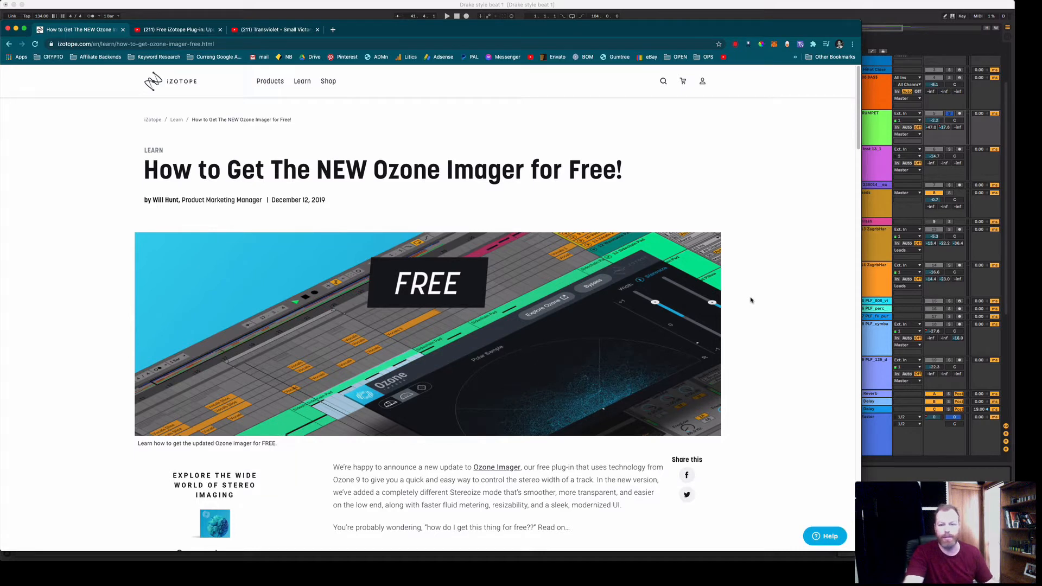
pyautogui.moveTo(755, 291)
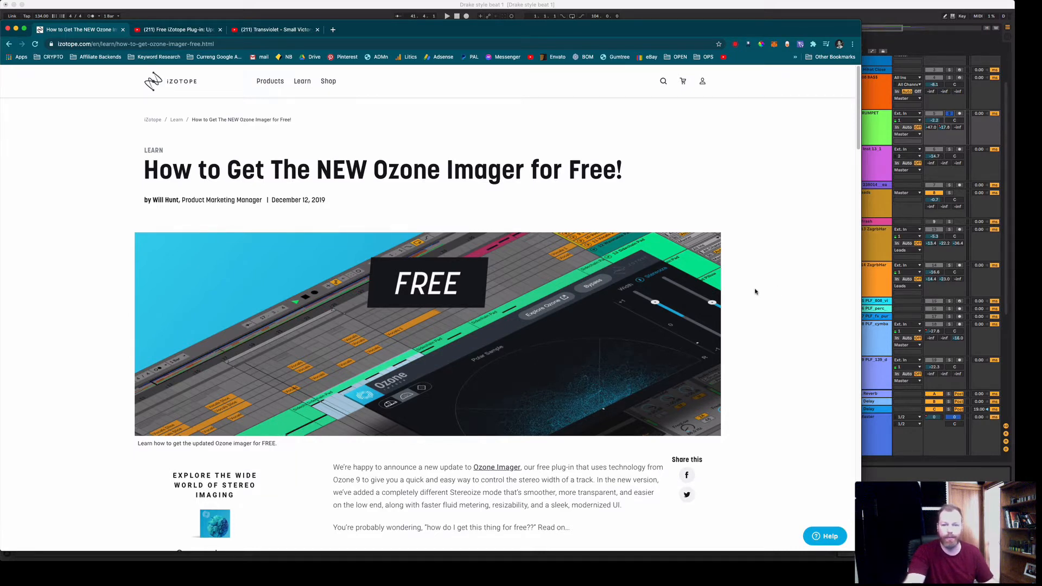
pyautogui.moveTo(790, 276)
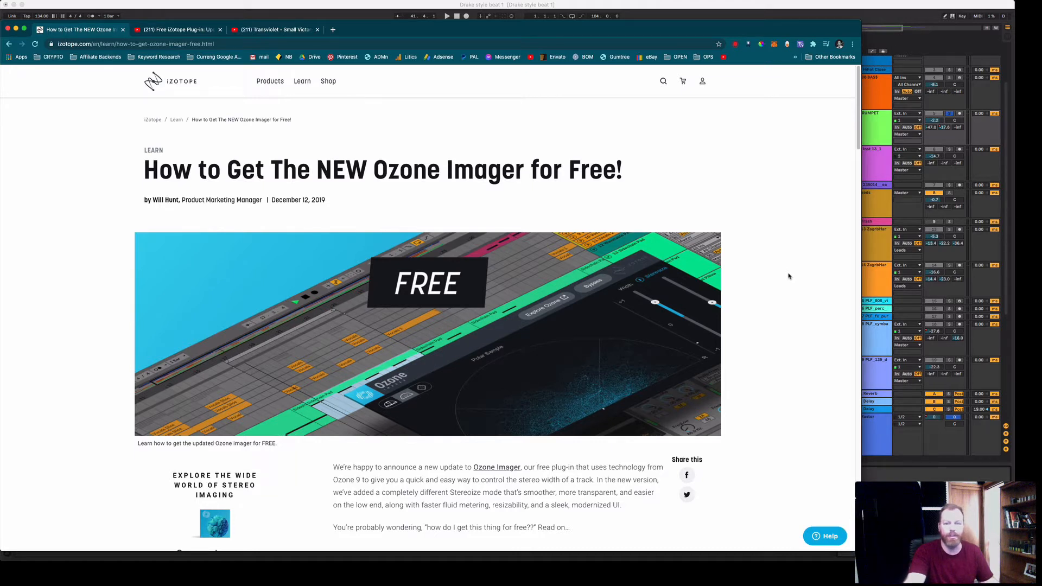
pyautogui.moveTo(782, 277)
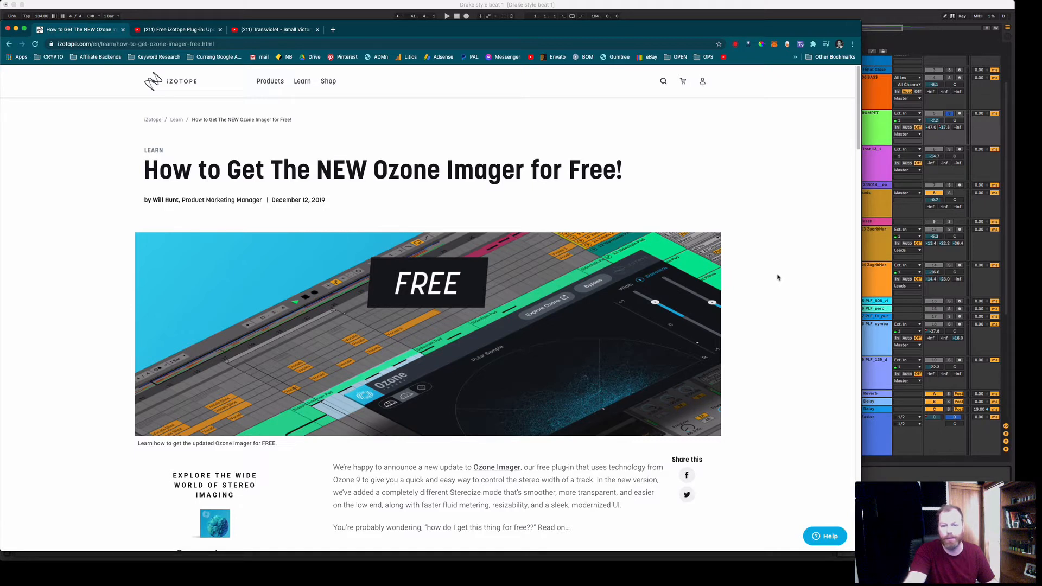
pyautogui.moveTo(764, 307)
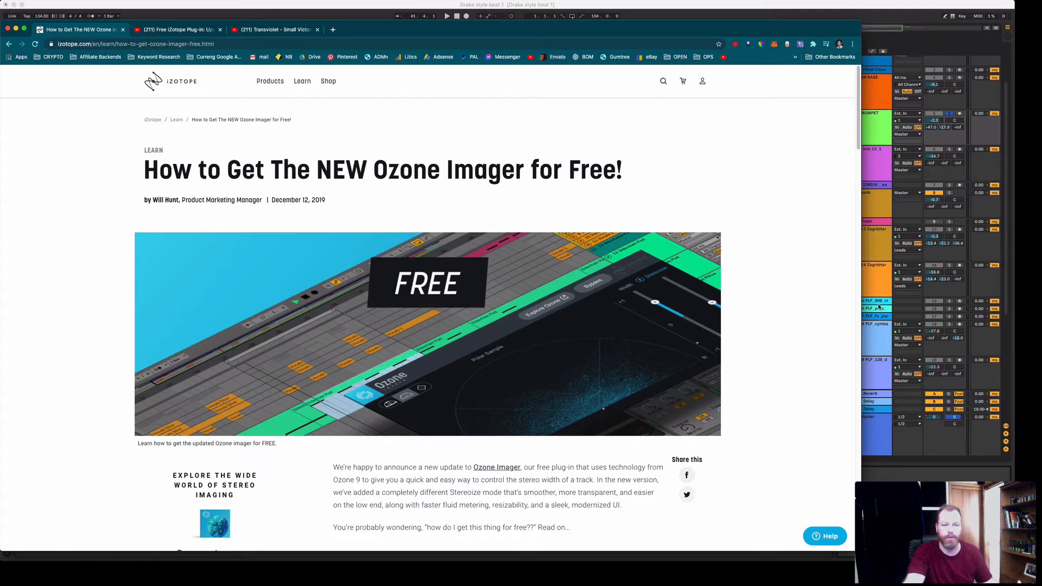
pyautogui.moveTo(445, 202)
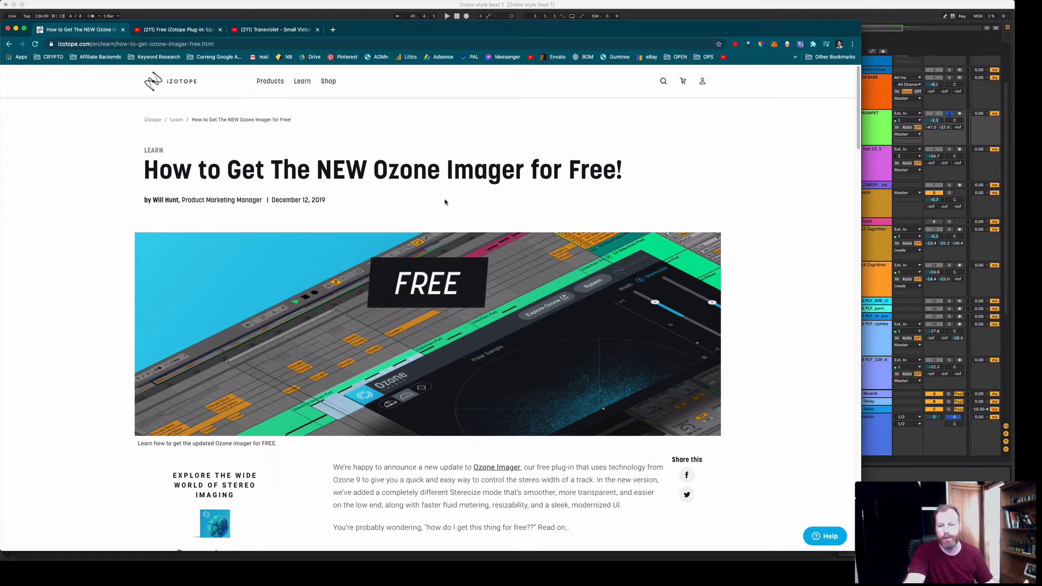
pyautogui.moveTo(694, 193)
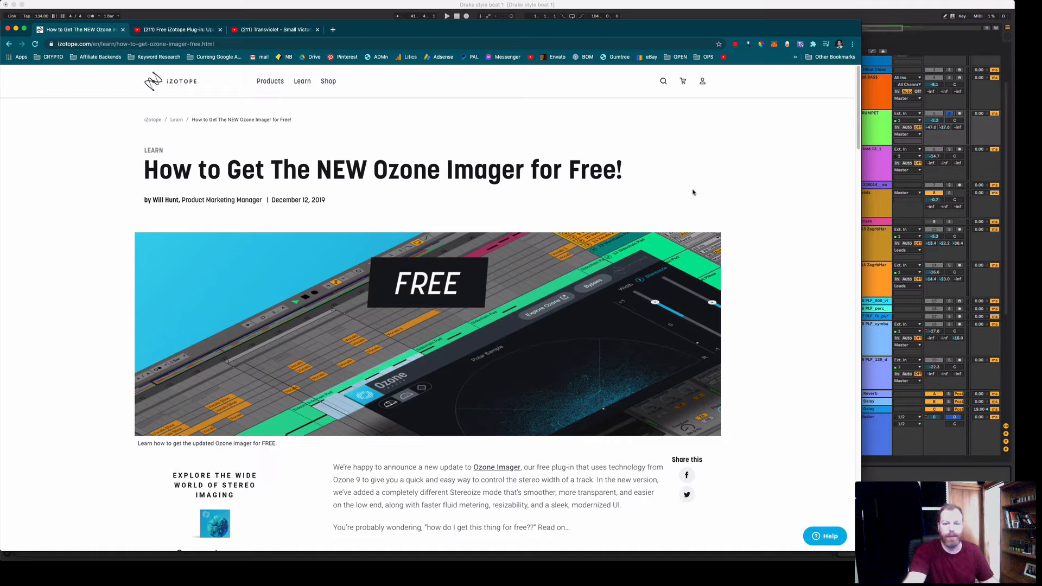
pyautogui.moveTo(750, 241)
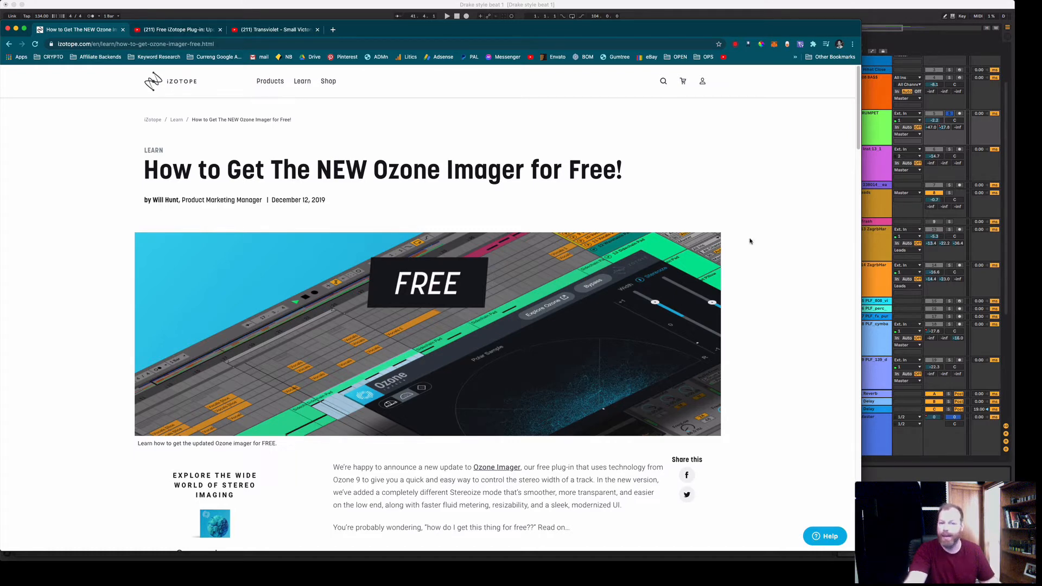
# Step: Reach the Ozone Imager V2 download page, continuing past the email sign-in step
pyautogui.scroll(-3)
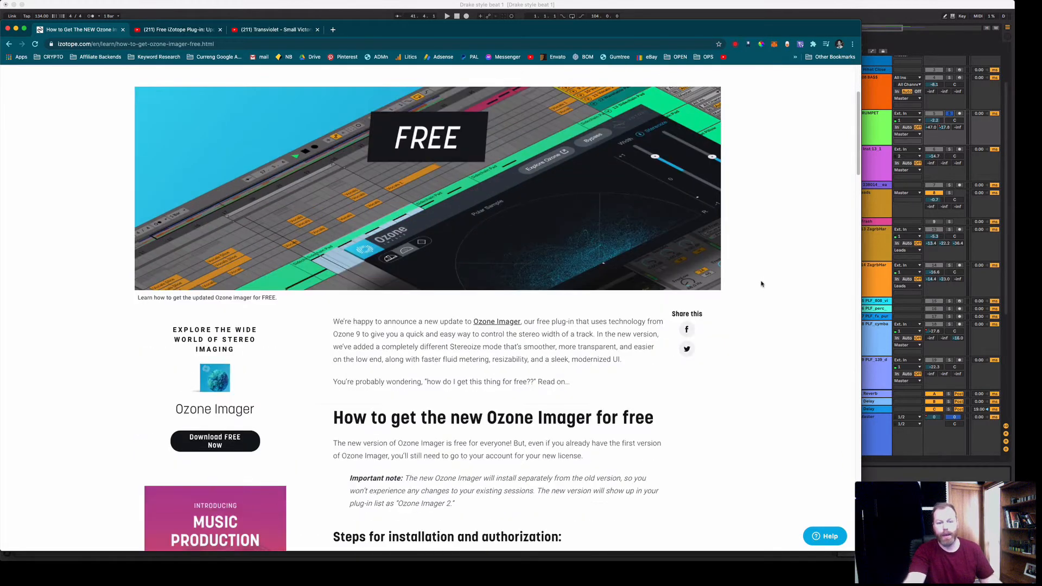
pyautogui.scroll(-3)
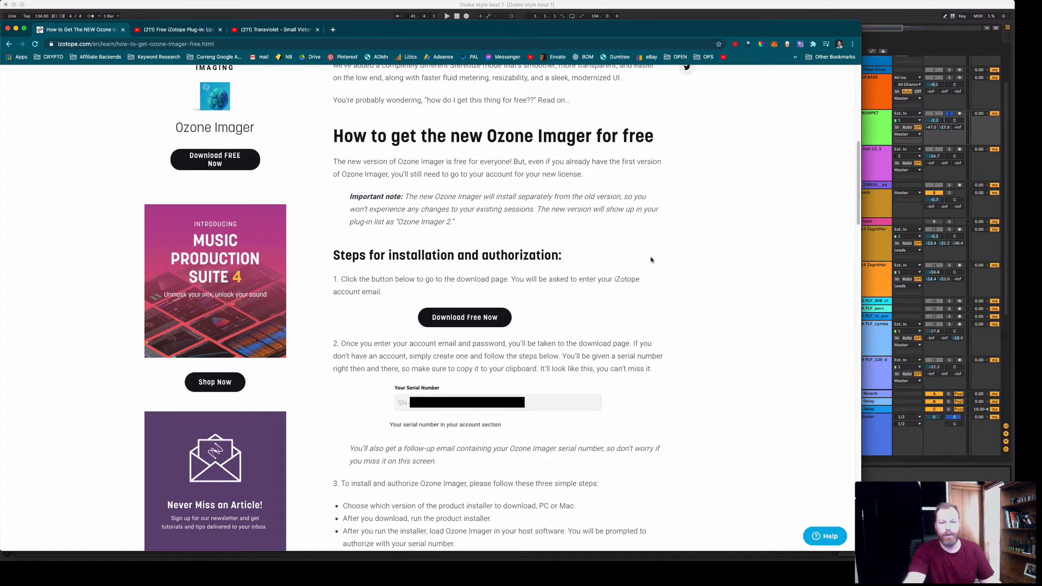
pyautogui.moveTo(709, 315)
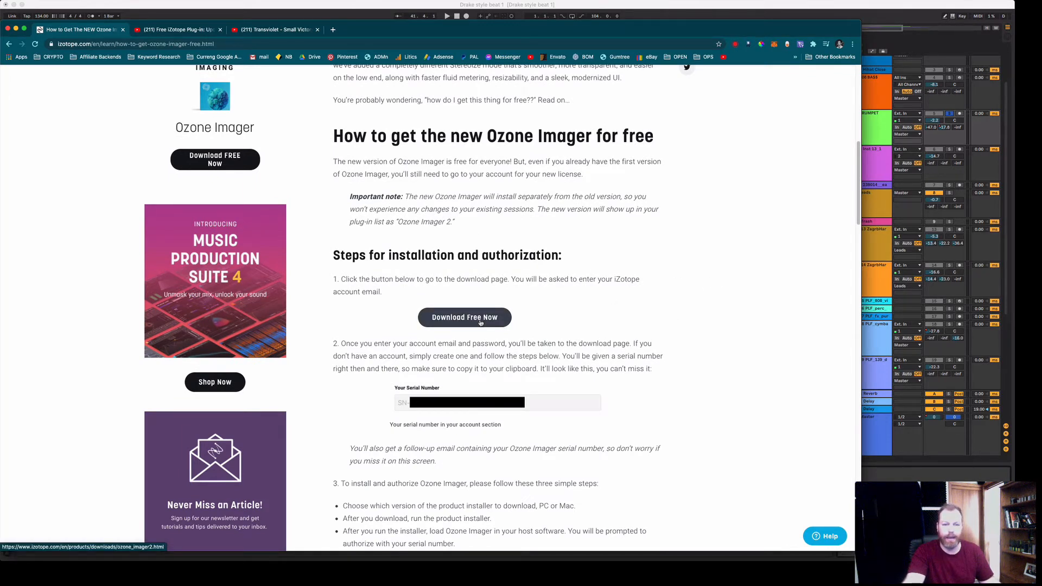
pyautogui.click(465, 317)
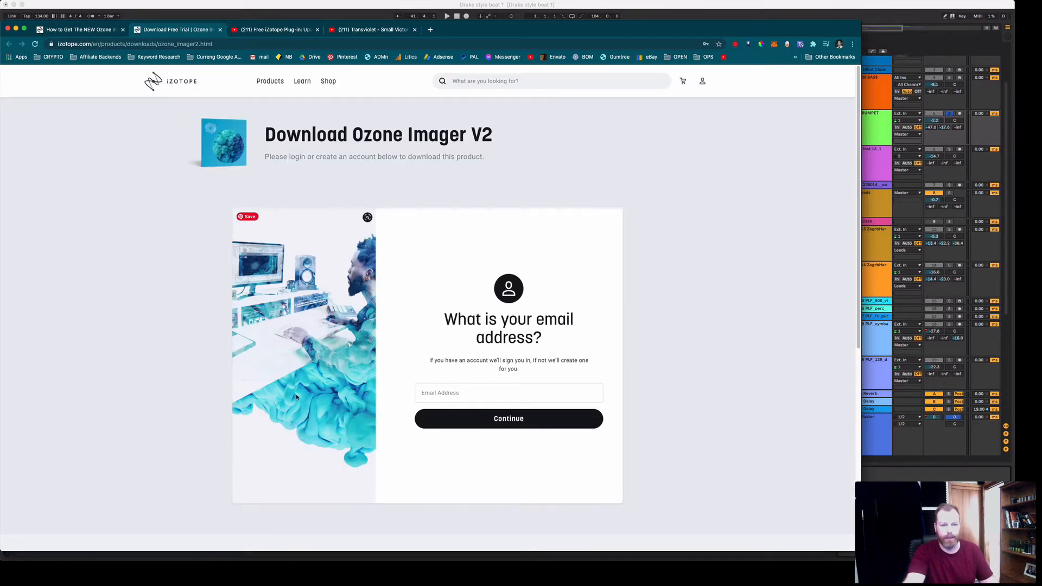
pyautogui.click(508, 418)
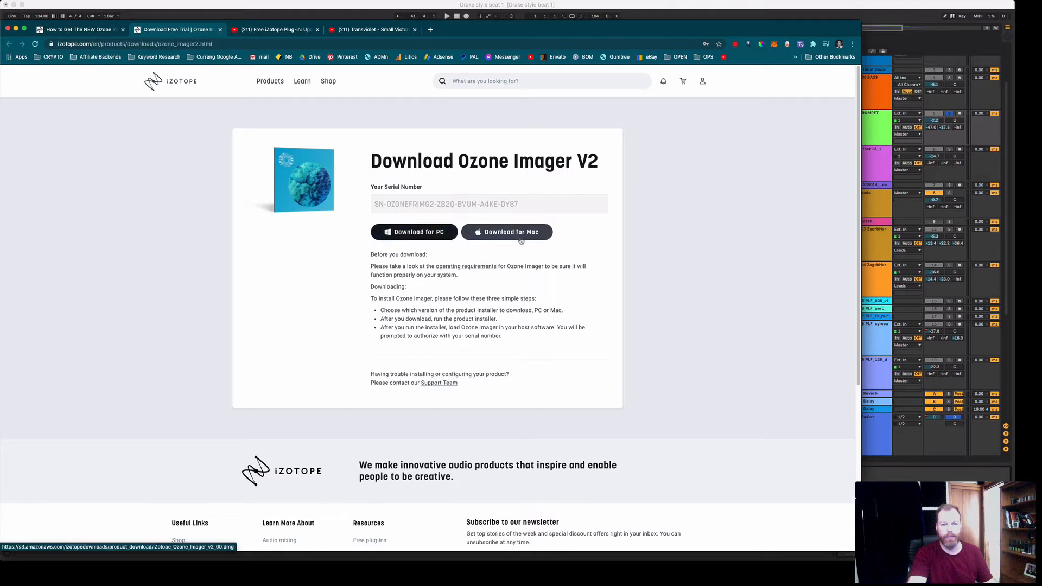
# Step: Copy the serial number and start the Mac installer download
pyautogui.tripleClick(466, 204)
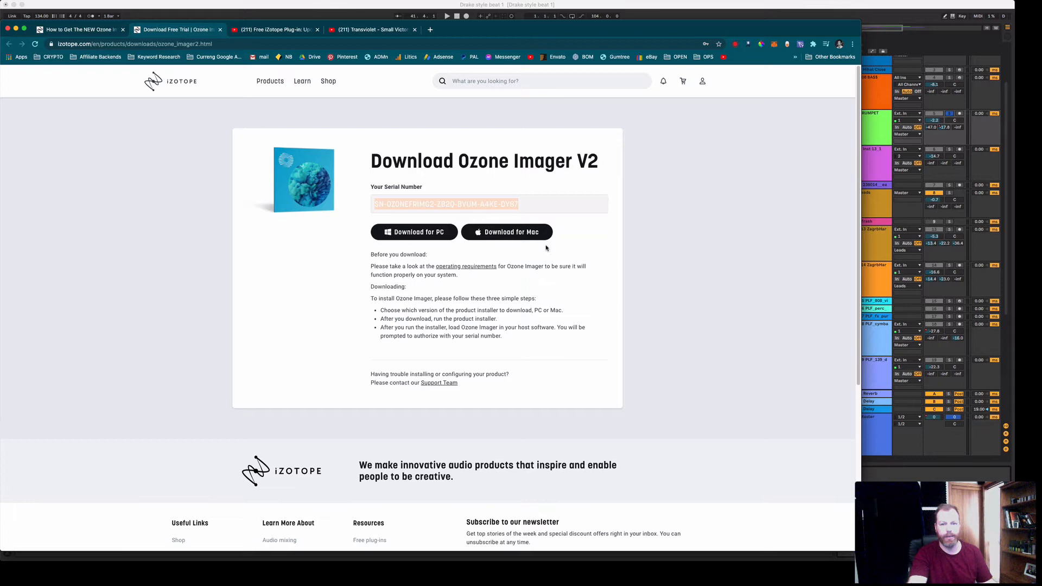
pyautogui.click(507, 233)
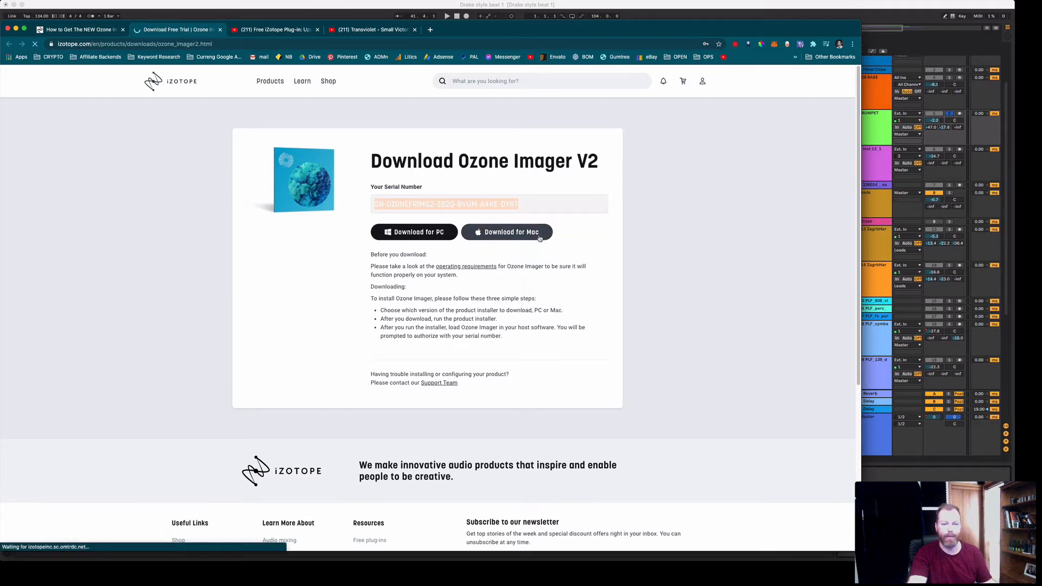
pyautogui.click(507, 233)
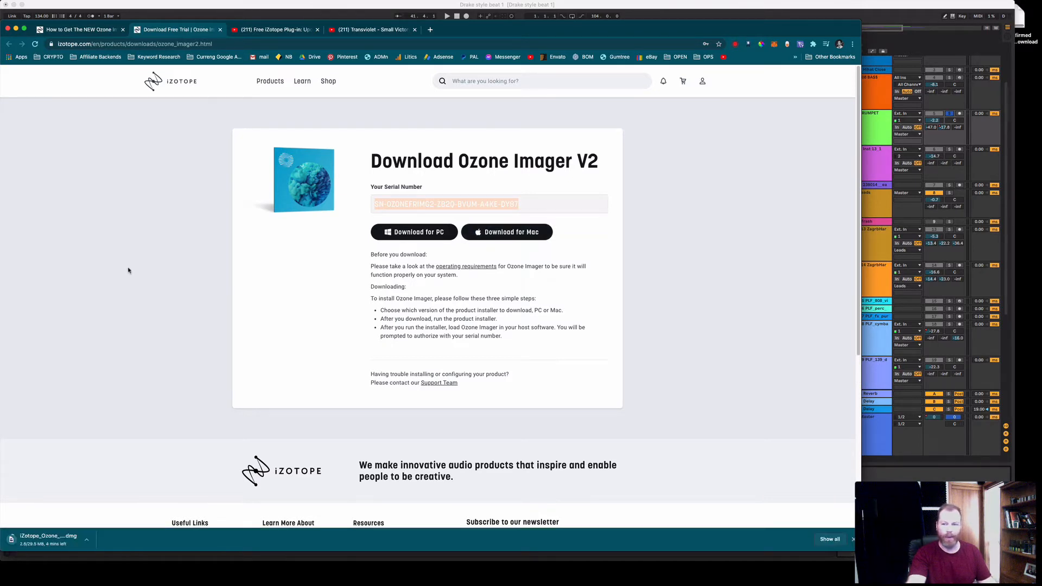
pyautogui.moveTo(272, 30)
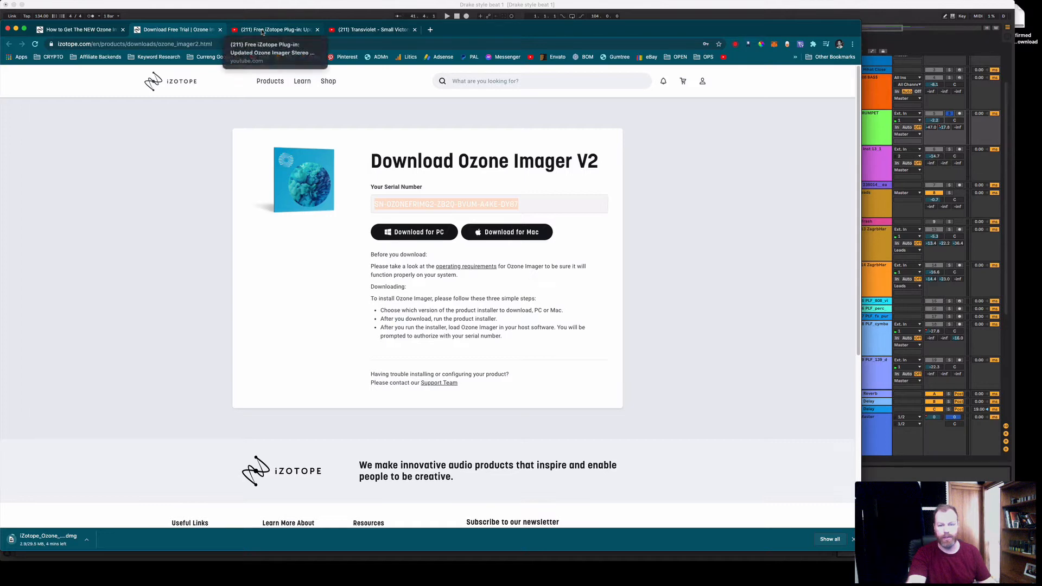
# Step: Pass through the iZotope Ozone Imager video tab to the Transviolet - Small Victory video
pyautogui.click(272, 29)
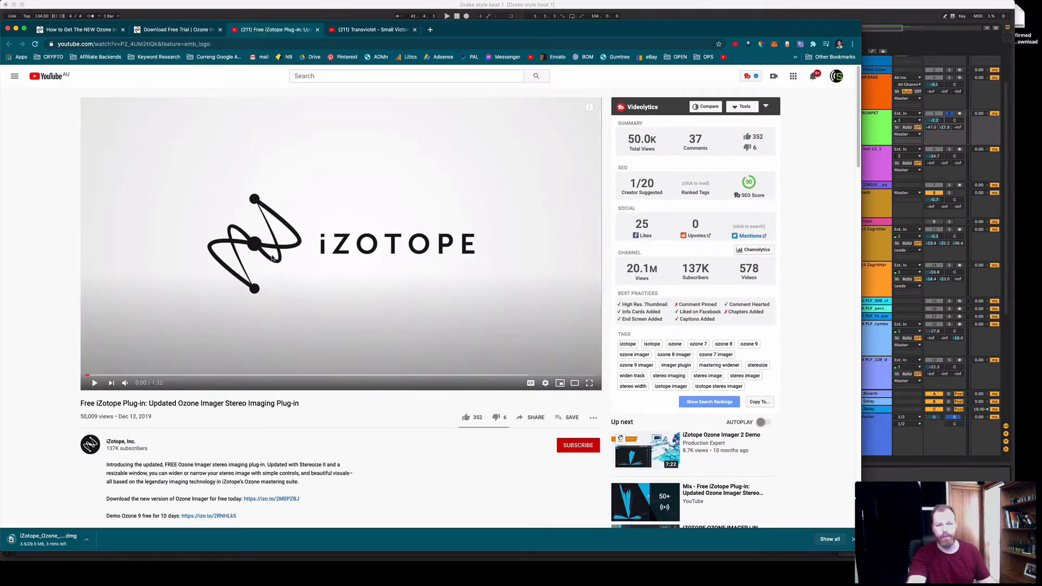
pyautogui.moveTo(301, 350)
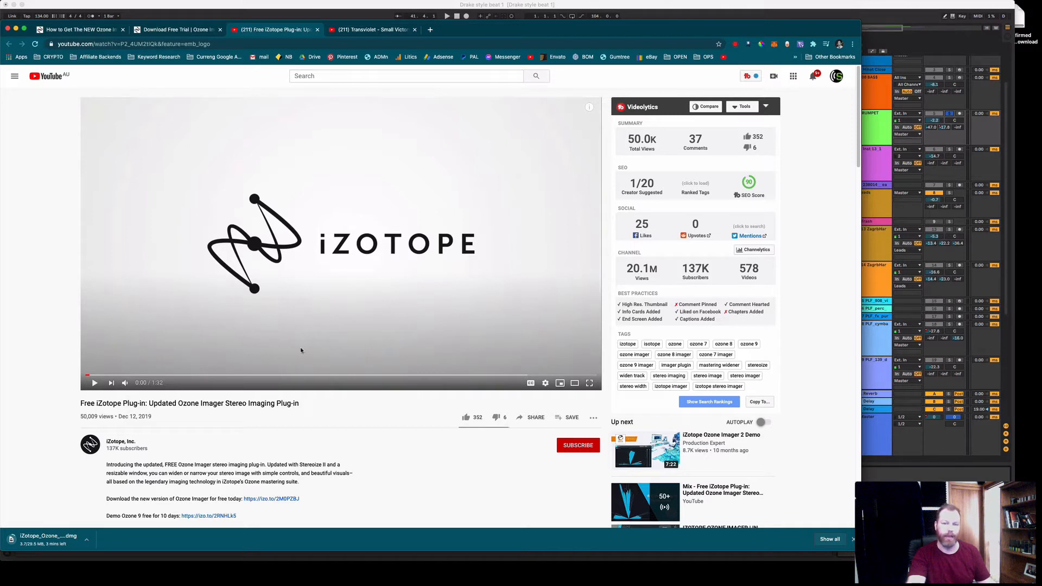
pyautogui.moveTo(360, 238)
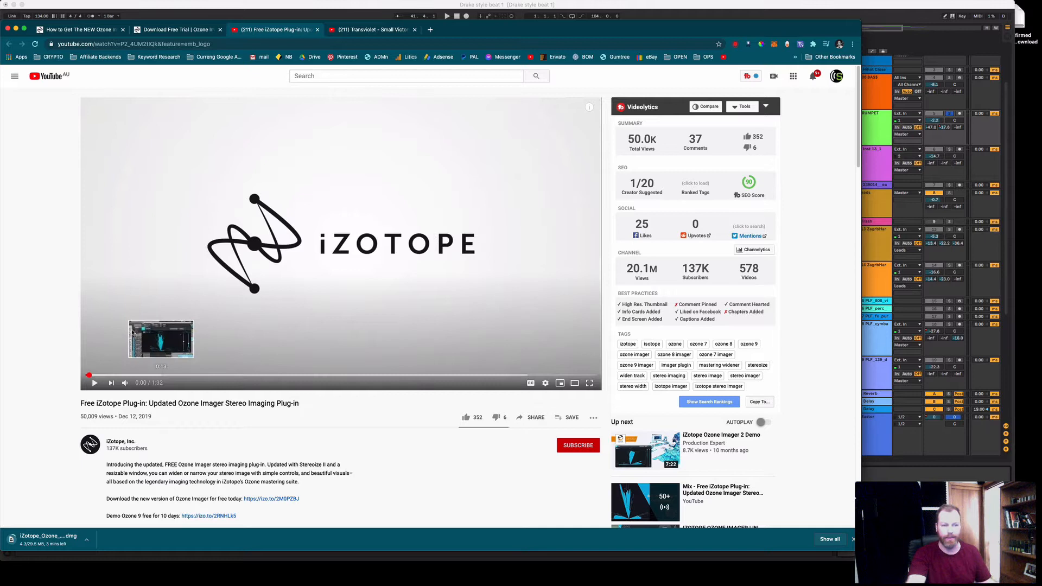
pyautogui.moveTo(384, 203)
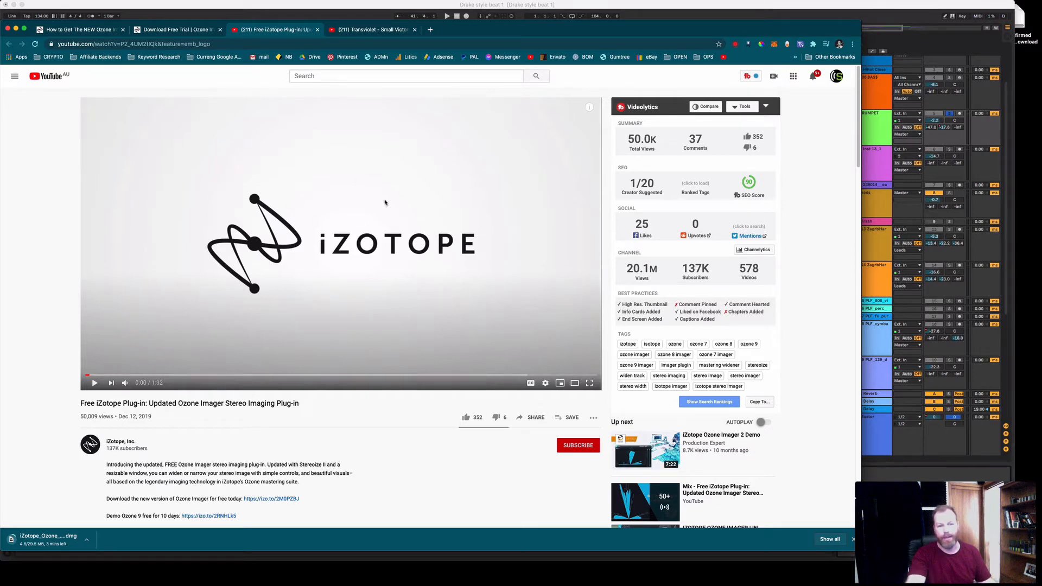
pyautogui.moveTo(182, 221)
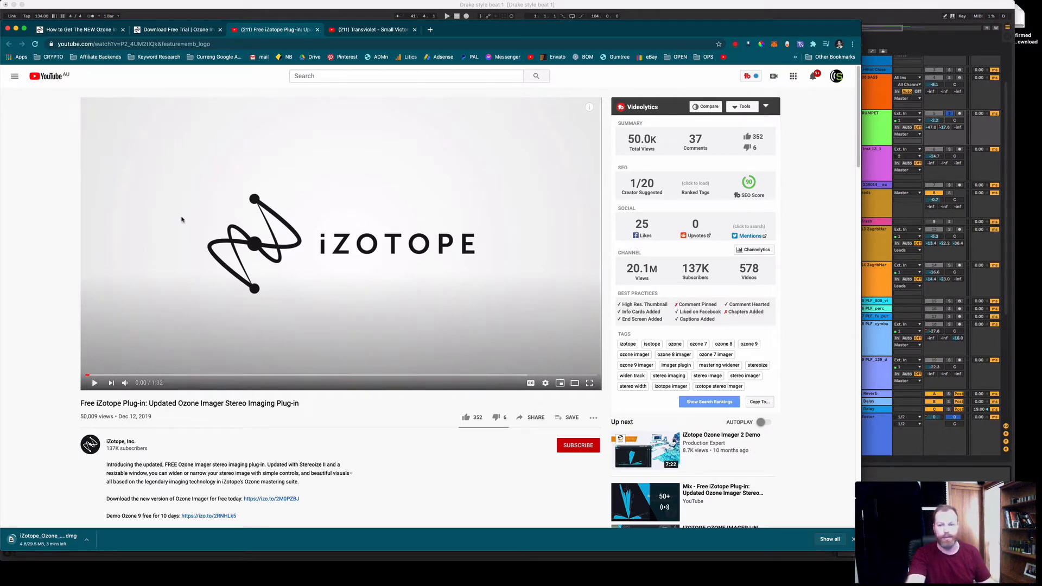
pyautogui.click(372, 29)
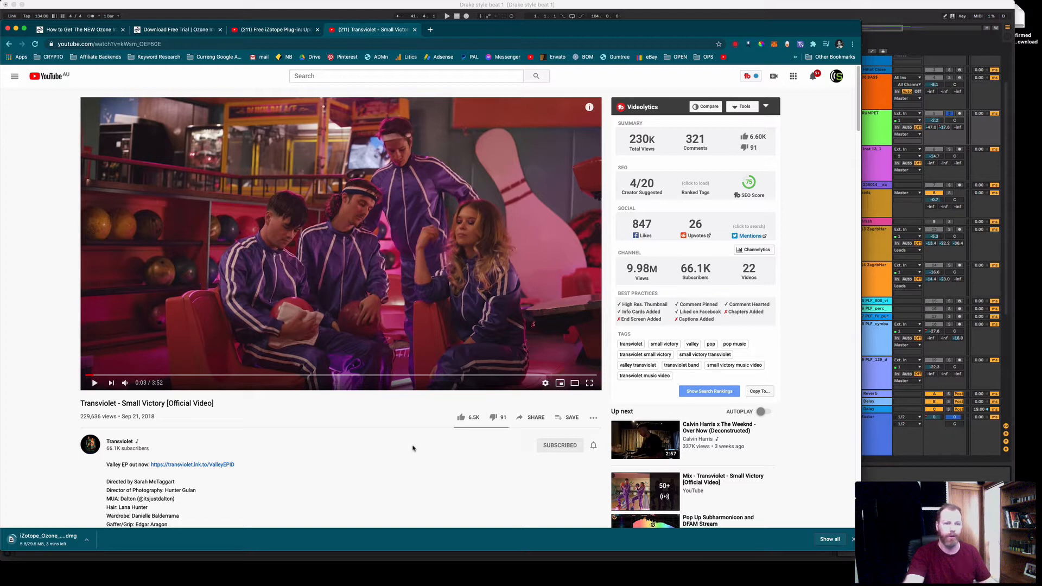
pyautogui.moveTo(297, 442)
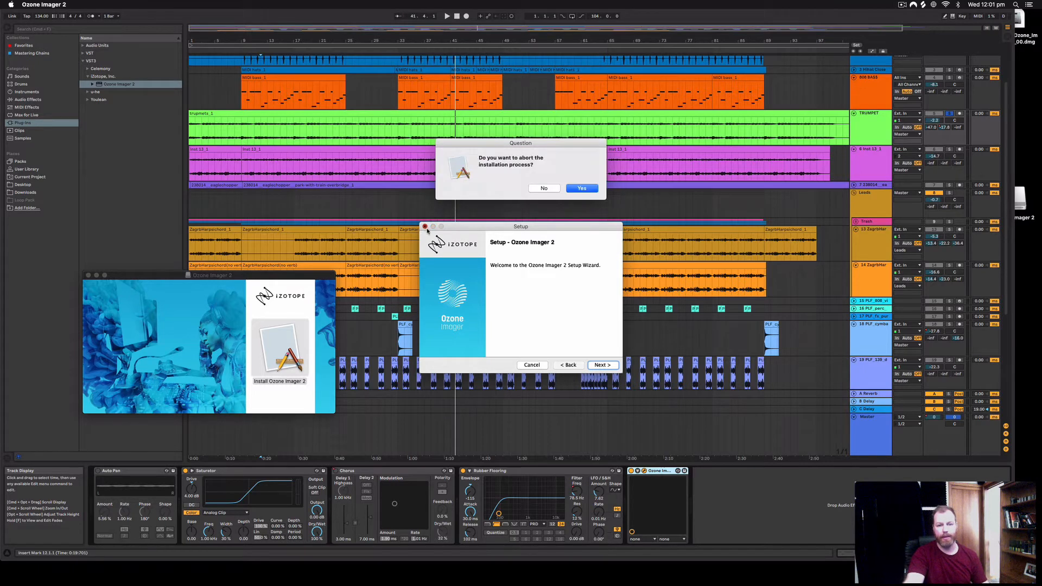
# Step: Confirm aborting the Ozone Imager 2 installation wizard
pyautogui.click(582, 188)
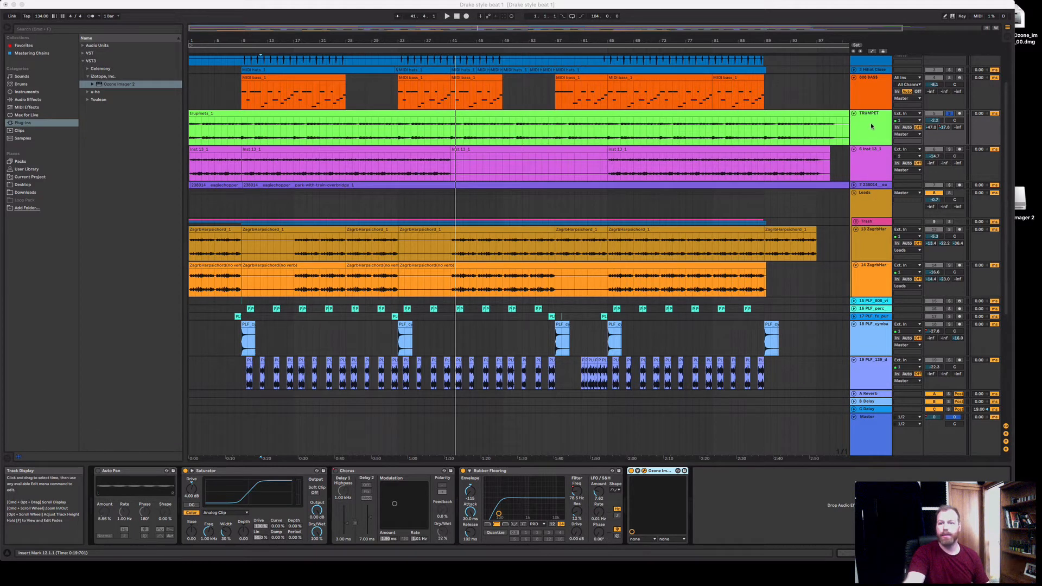
# Step: Select the TRUMPET track and lower Ozone Imager 2's stereo width to about 40%
pyautogui.click(657, 471)
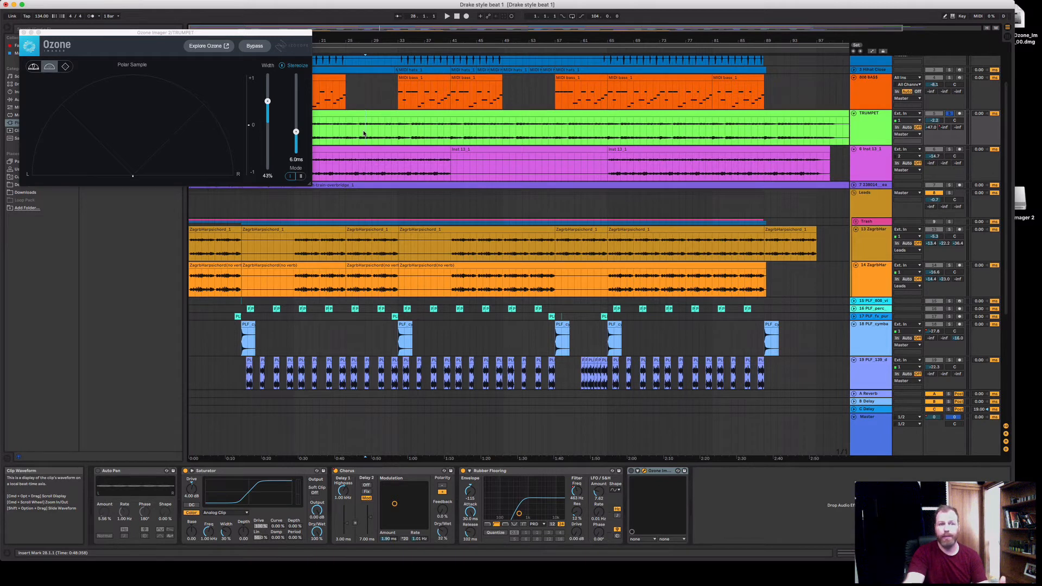
pyautogui.moveTo(268, 101); pyautogui.dragTo(267, 104)
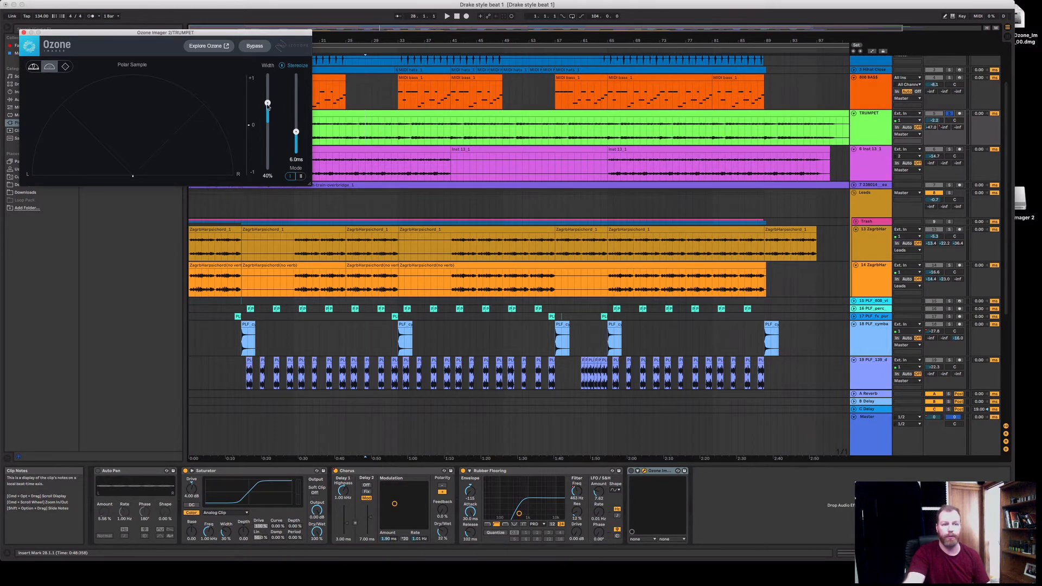
pyautogui.moveTo(267, 104); pyautogui.dragTo(267, 118)
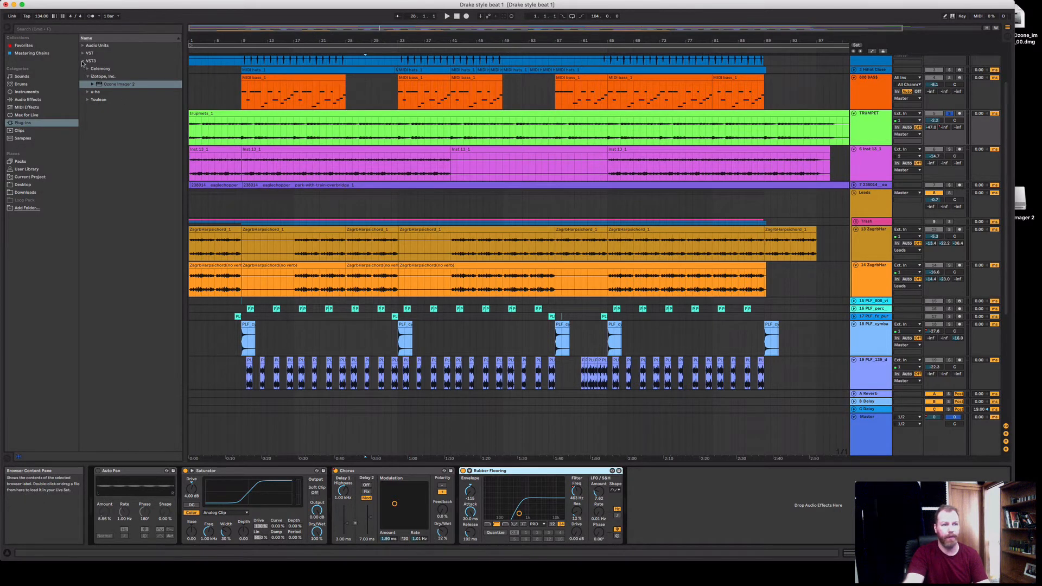
# Step: Load Ozone Imager 2 from Plug-ins > Audio Units > iZotope onto the trumpet track
pyautogui.click(81, 46)
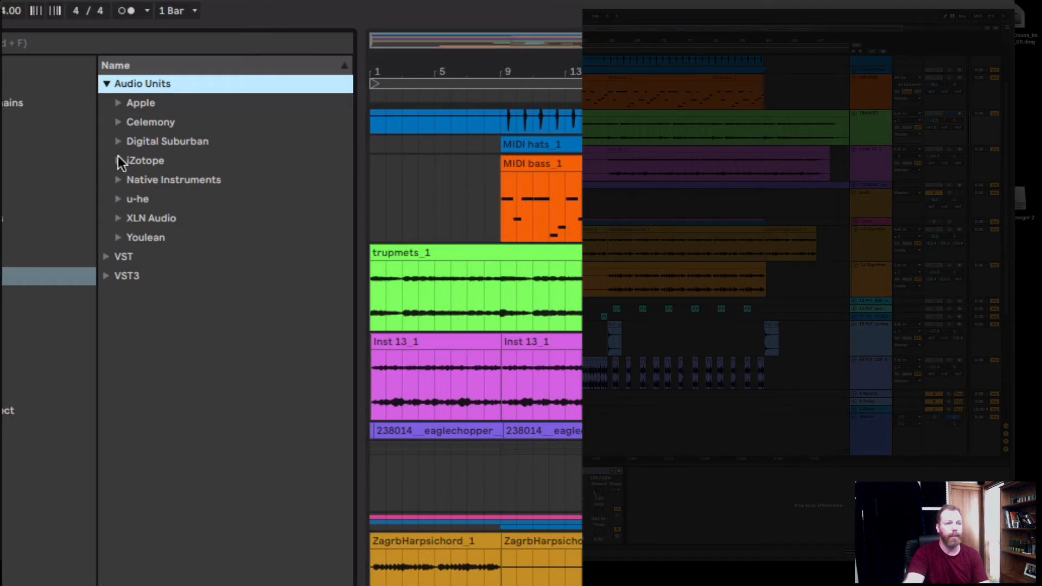
pyautogui.click(118, 161)
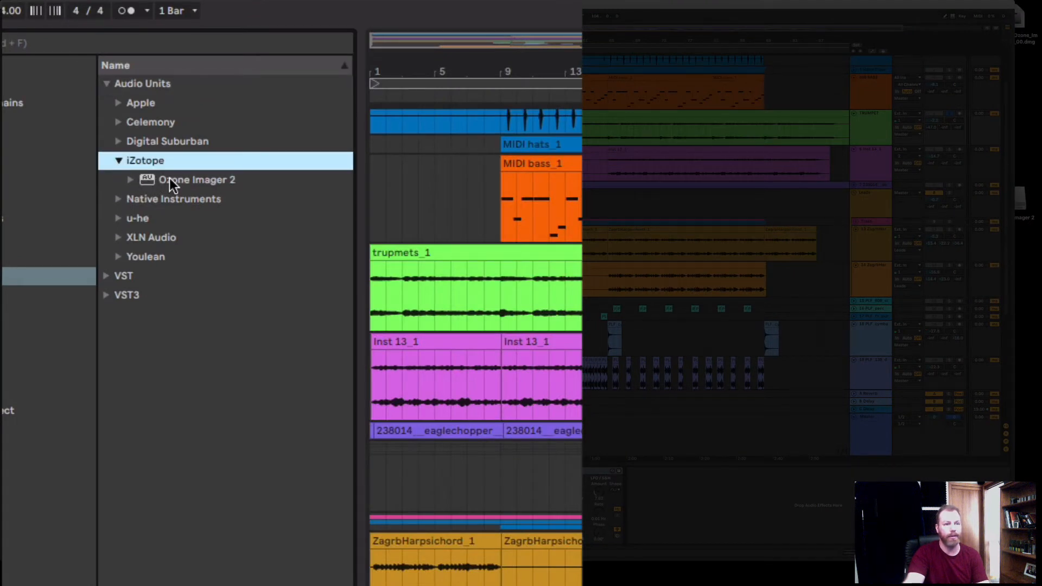
pyautogui.moveTo(180, 212)
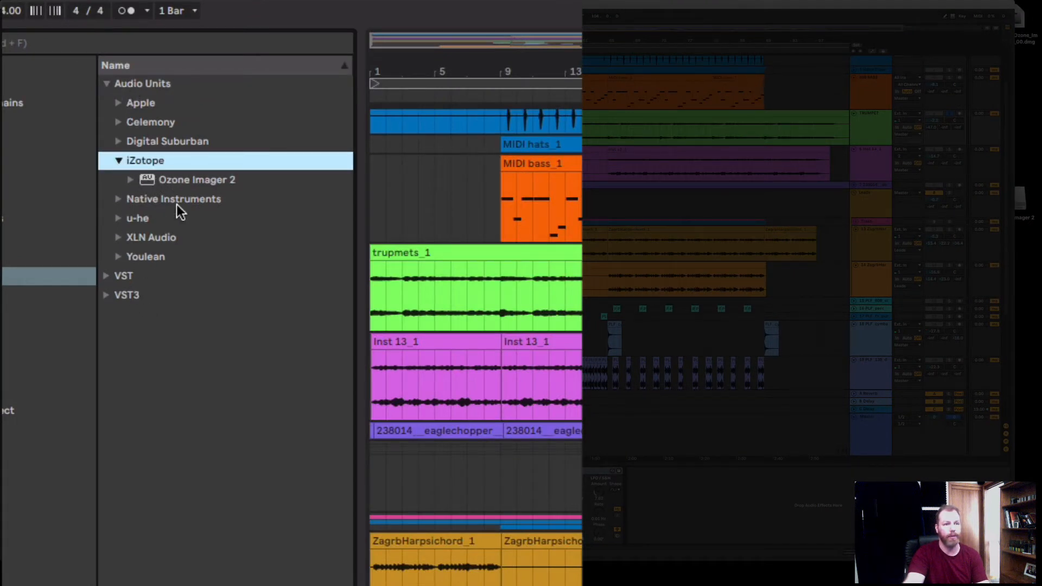
pyautogui.click(198, 179)
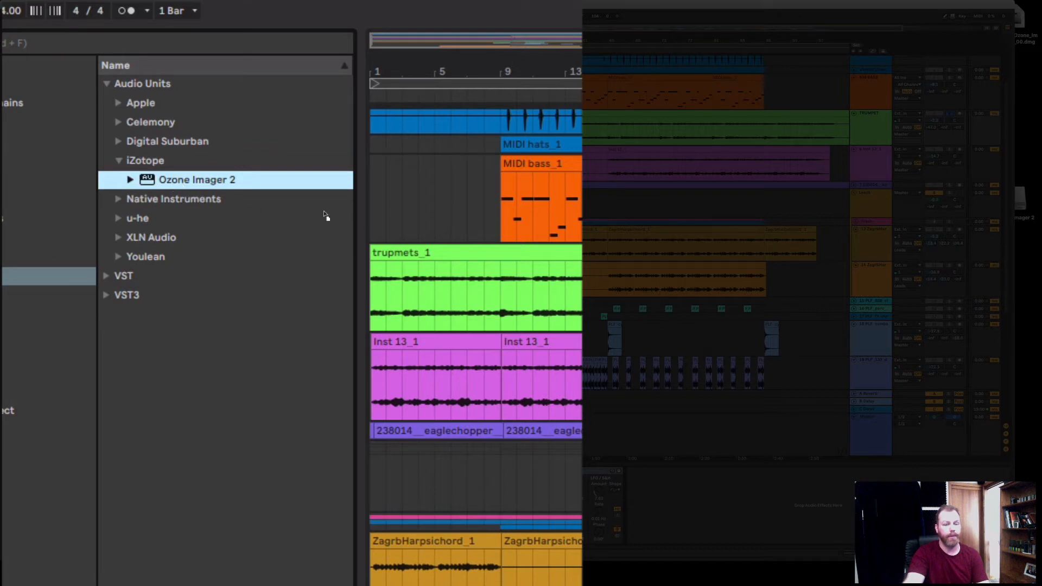
pyautogui.doubleClick(197, 180)
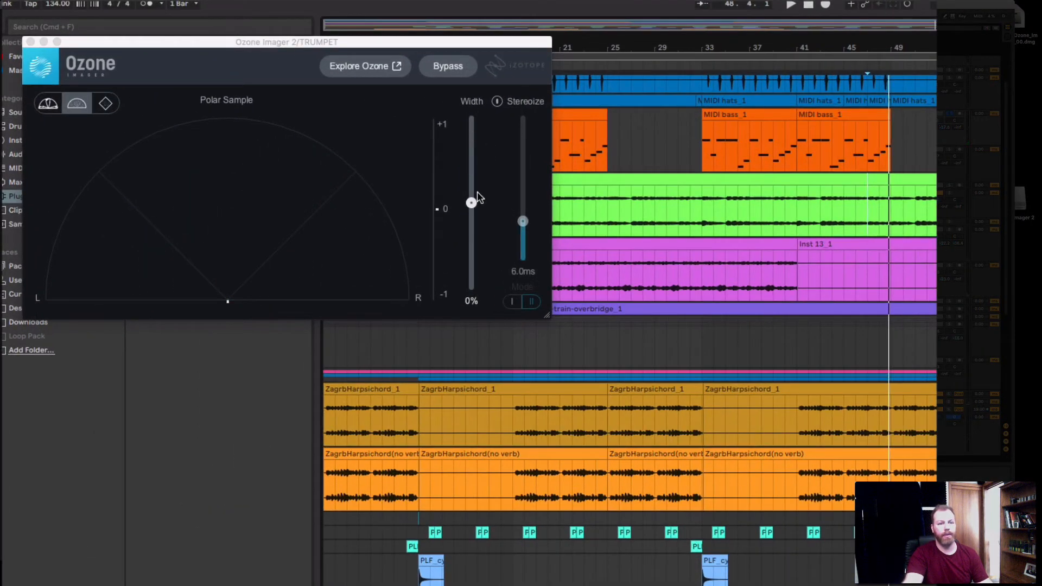
pyautogui.moveTo(470, 132)
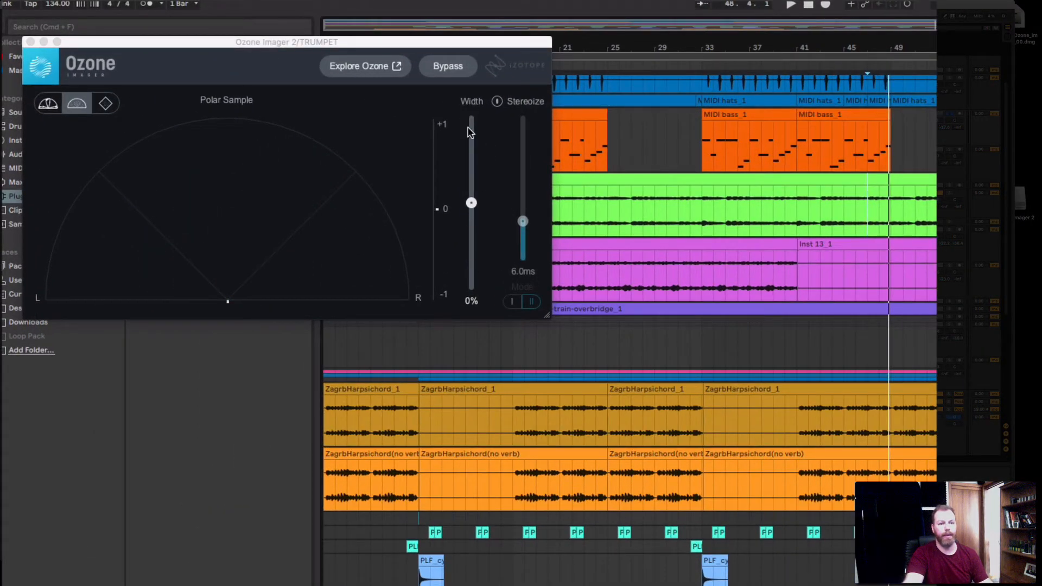
pyautogui.moveTo(470, 203)
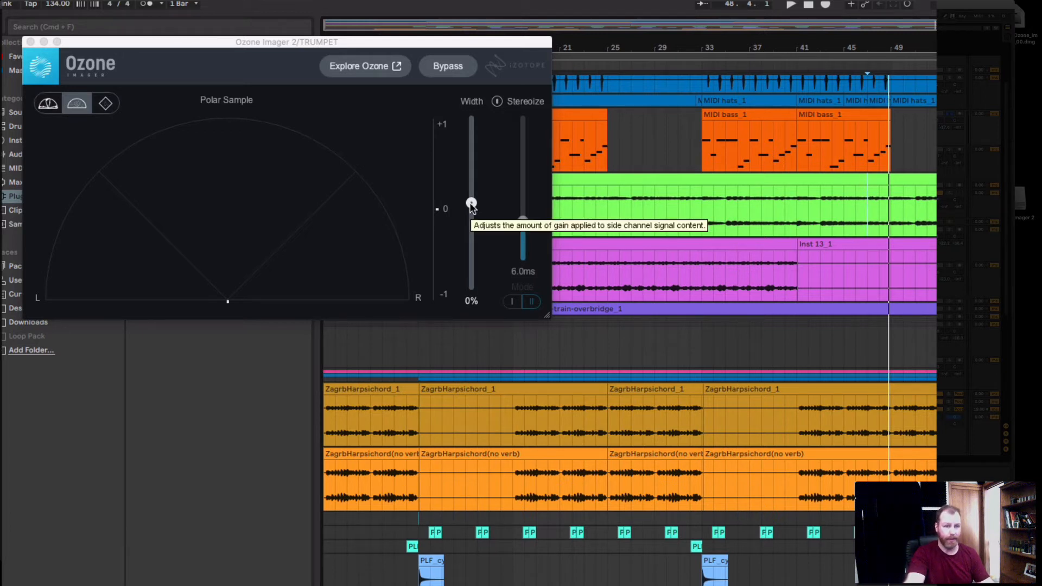
pyautogui.moveTo(470, 203)
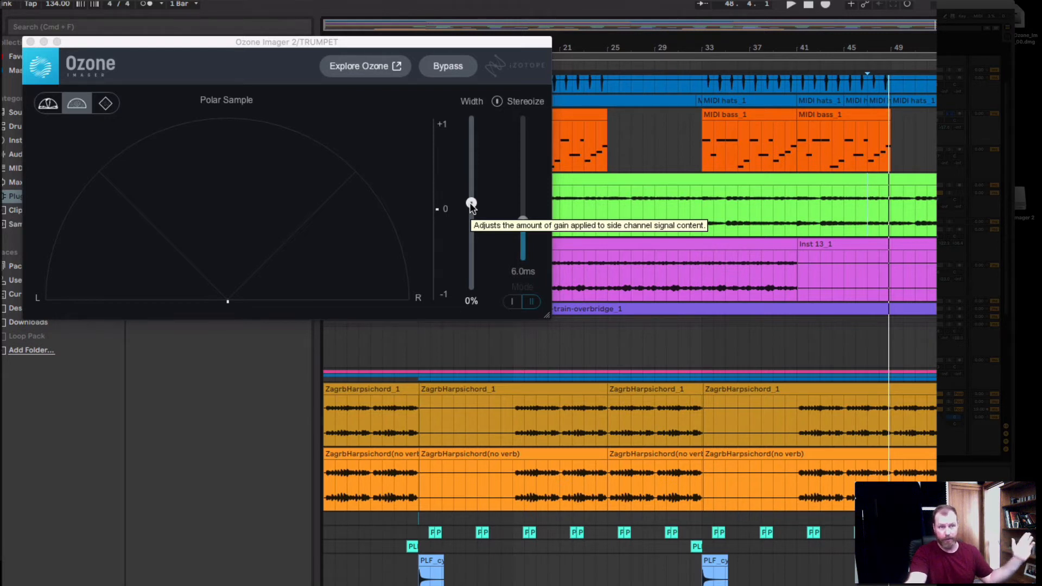
pyautogui.moveTo(472, 101)
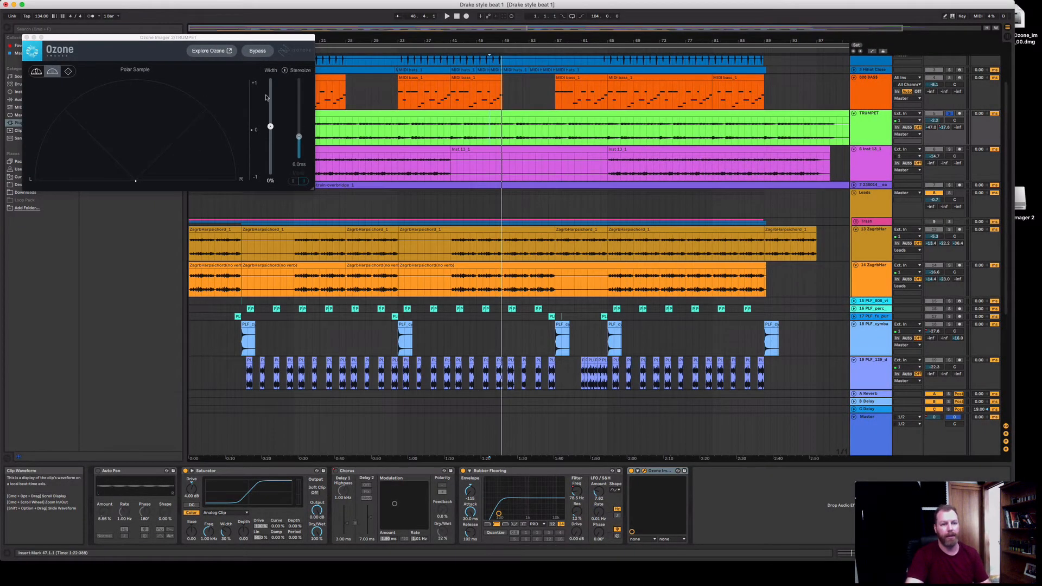
# Step: Play the song and push the trumpet's stereo width up to about 95%, easing to 86%
pyautogui.click(446, 15)
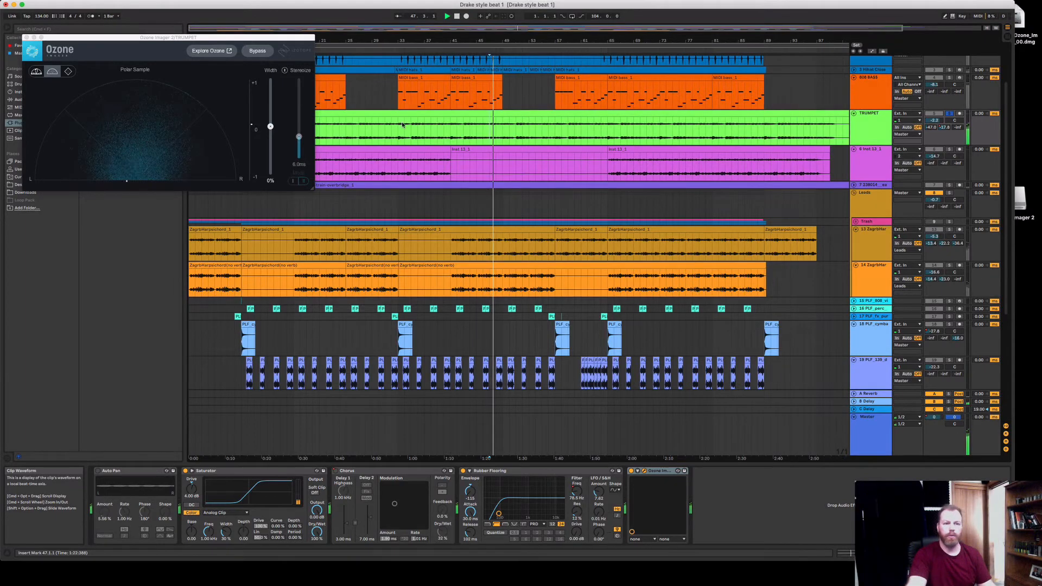
pyautogui.moveTo(270, 126); pyautogui.dragTo(271, 85)
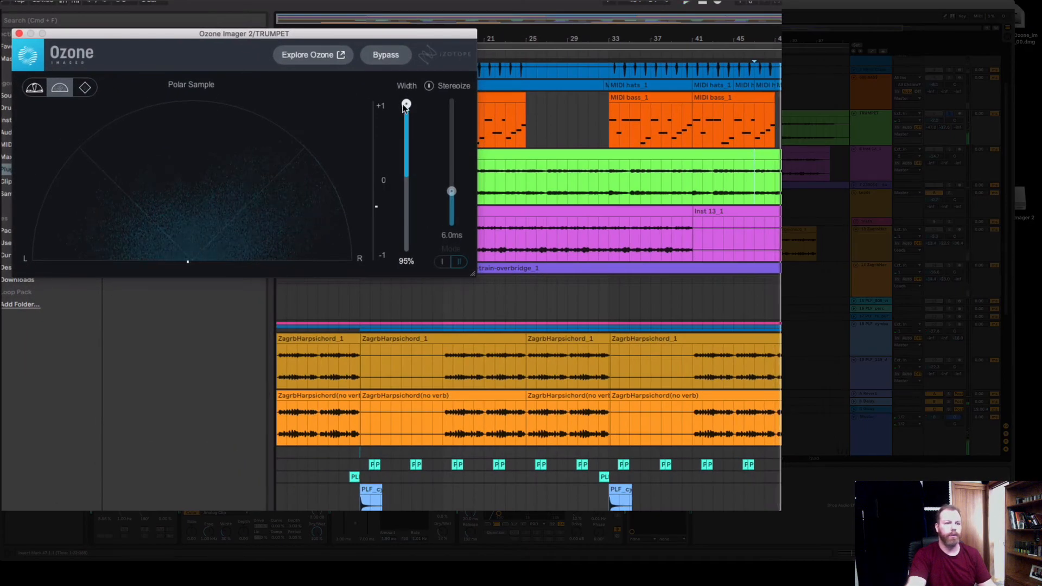
pyautogui.moveTo(406, 106)
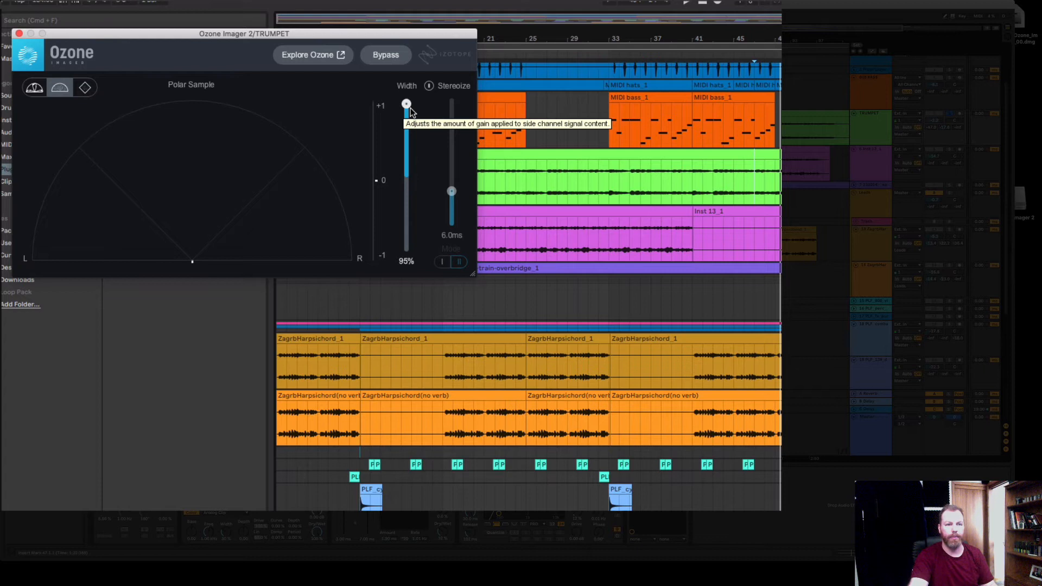
pyautogui.moveTo(444, 181)
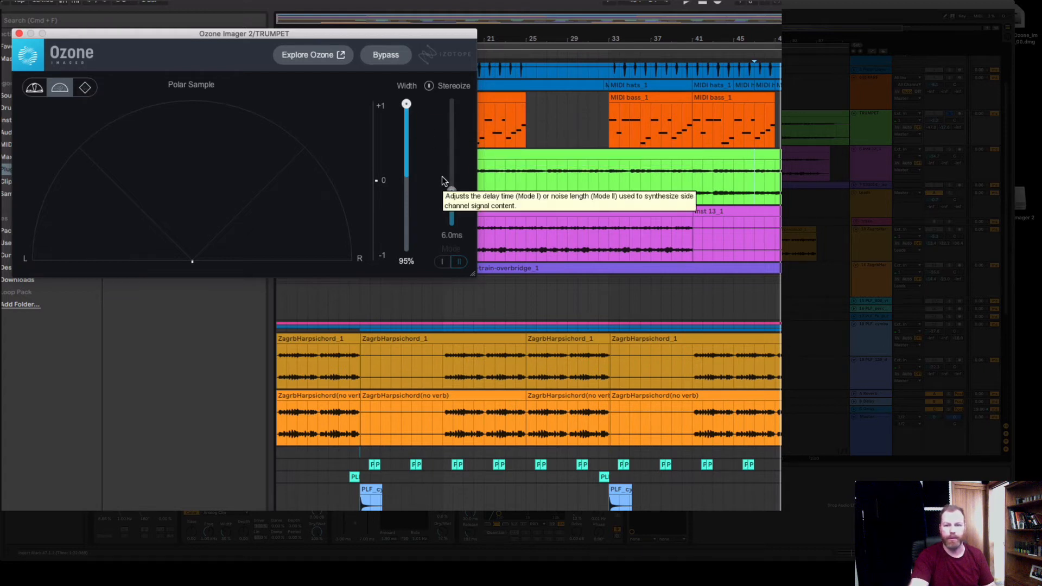
pyautogui.moveTo(450, 146)
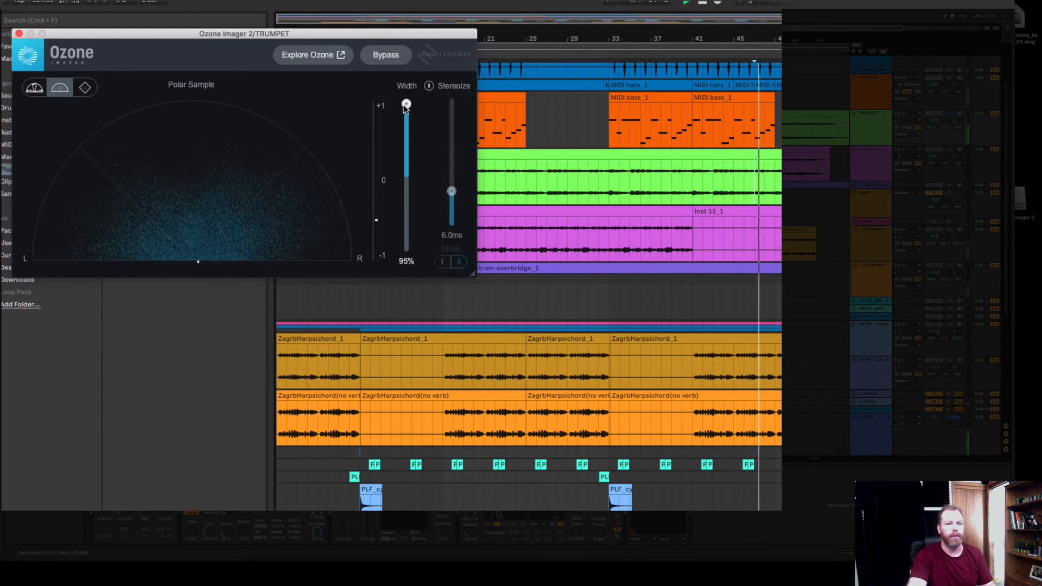
pyautogui.moveTo(406, 104); pyautogui.dragTo(406, 111)
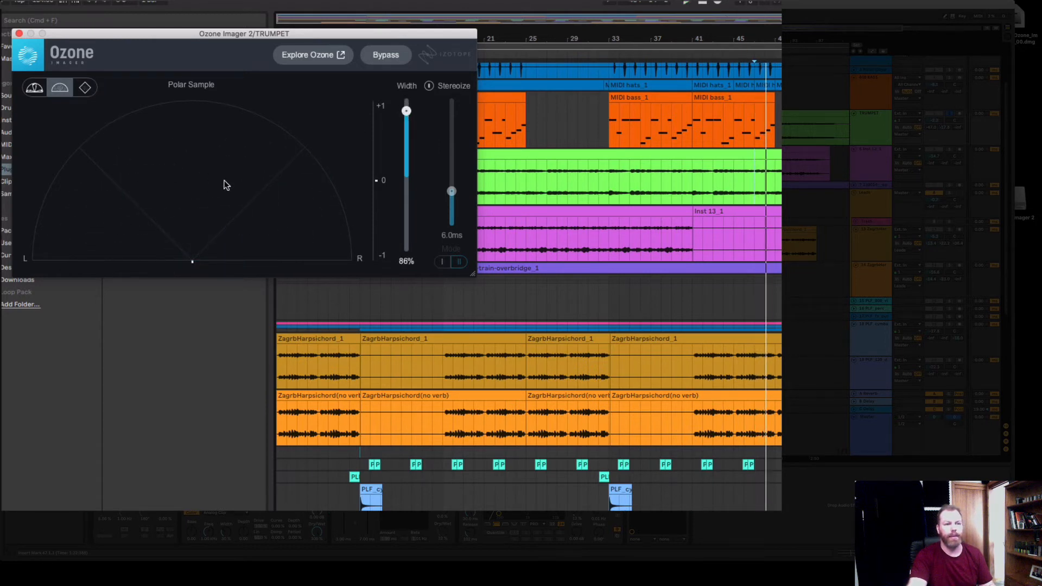
pyautogui.moveTo(106, 246)
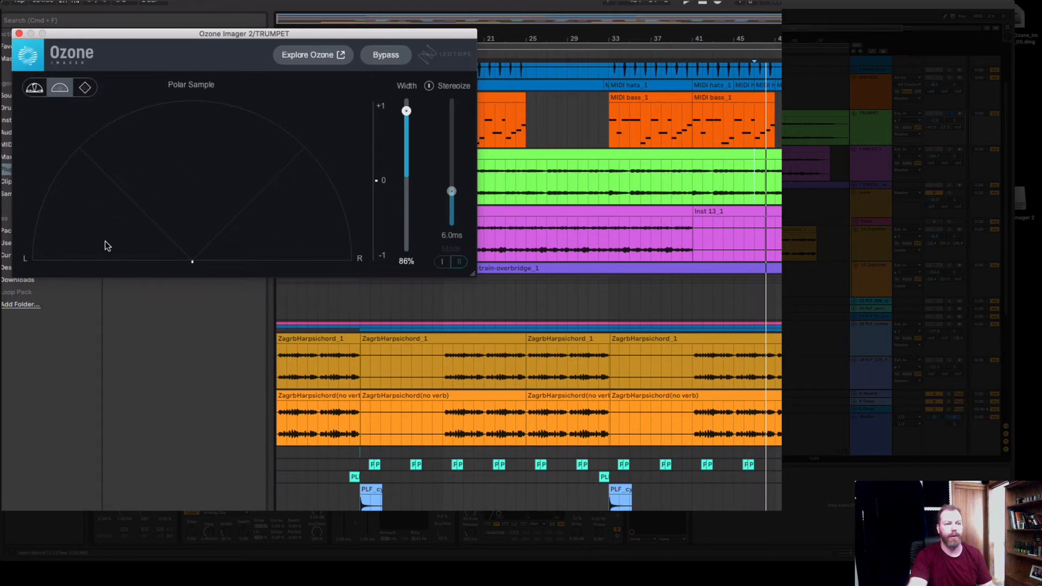
pyautogui.moveTo(357, 134)
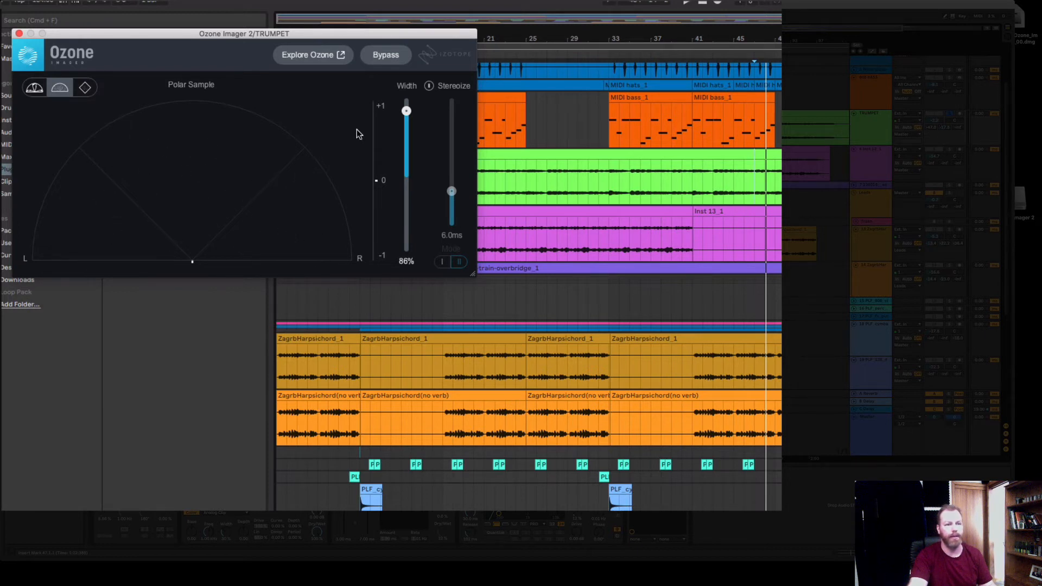
# Step: Bring the width back to 0% and then narrow it into negative, around -37%
pyautogui.moveTo(406, 111); pyautogui.dragTo(406, 173)
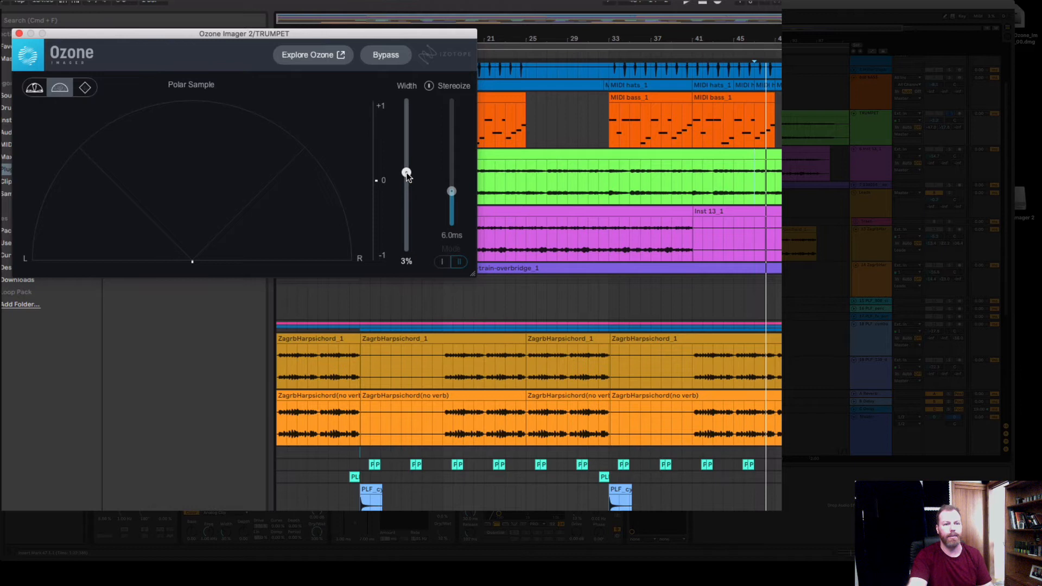
pyautogui.moveTo(406, 171); pyautogui.dragTo(406, 174)
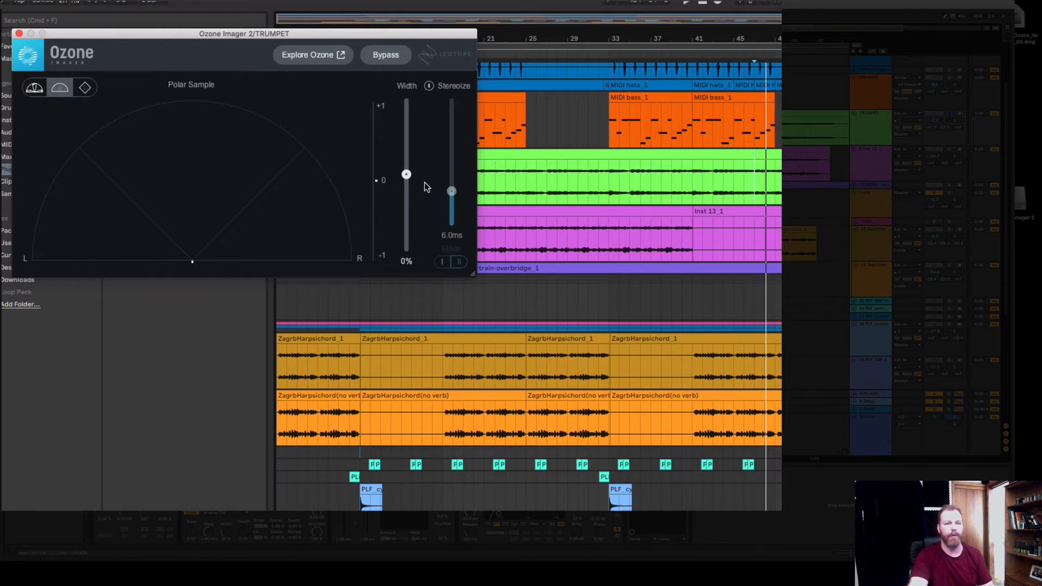
pyautogui.moveTo(406, 178)
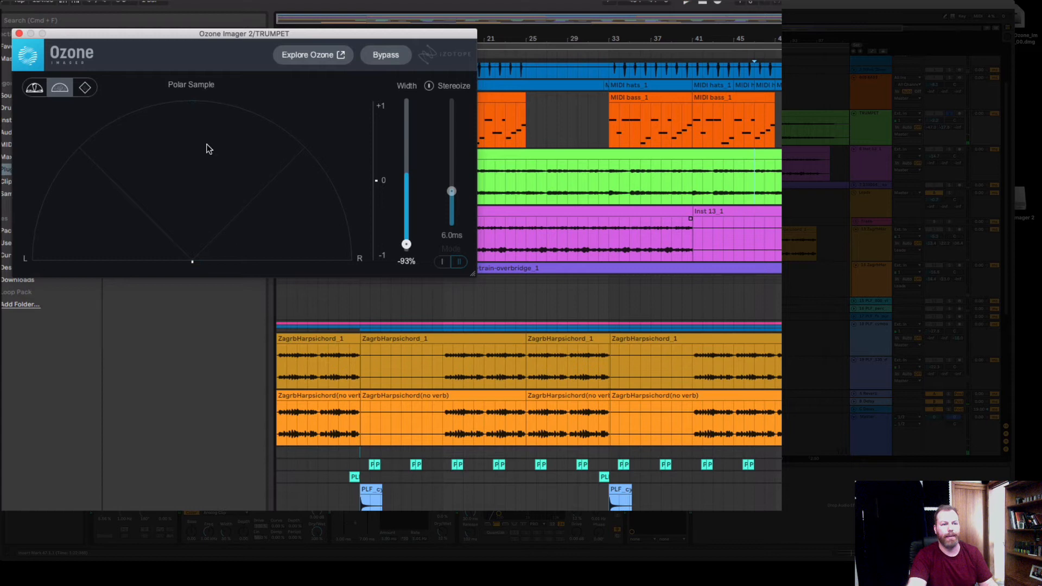
pyautogui.moveTo(405, 245); pyautogui.dragTo(404, 204)
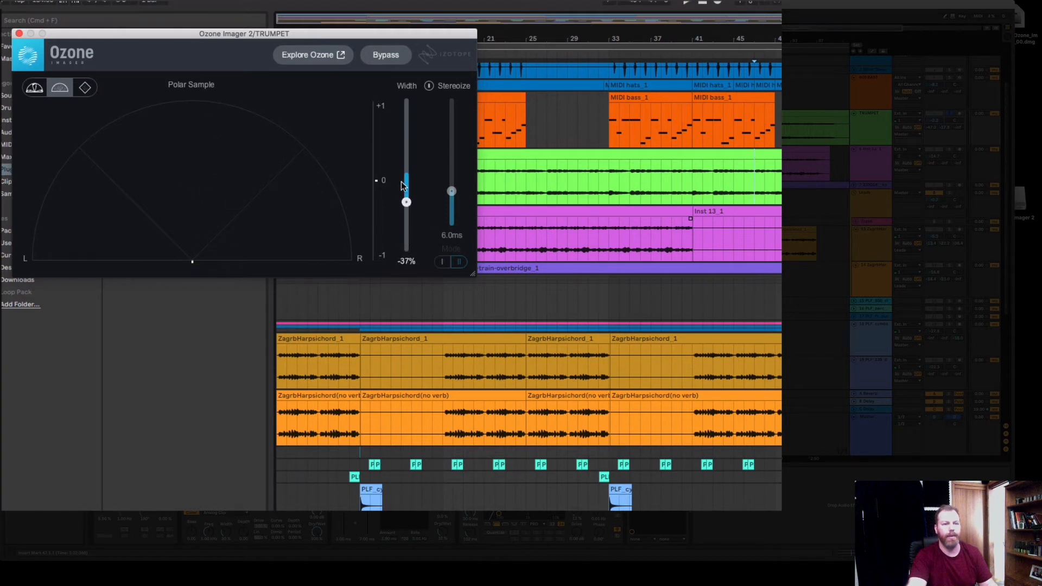
# Step: Return the trumpet's stereo width to roughly neutral, about 4%
pyautogui.moveTo(406, 203); pyautogui.dragTo(406, 171)
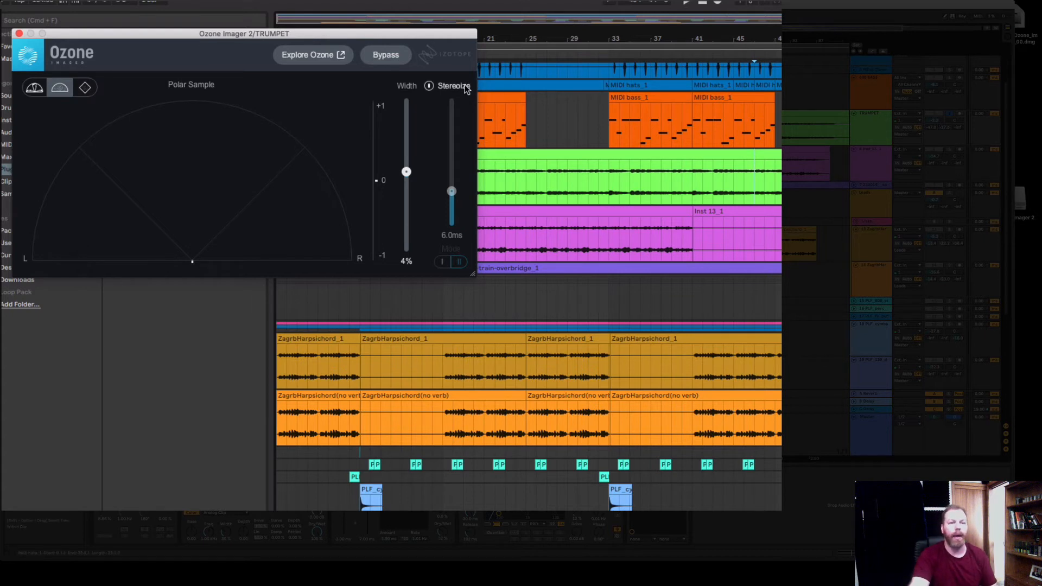
pyautogui.moveTo(444, 168)
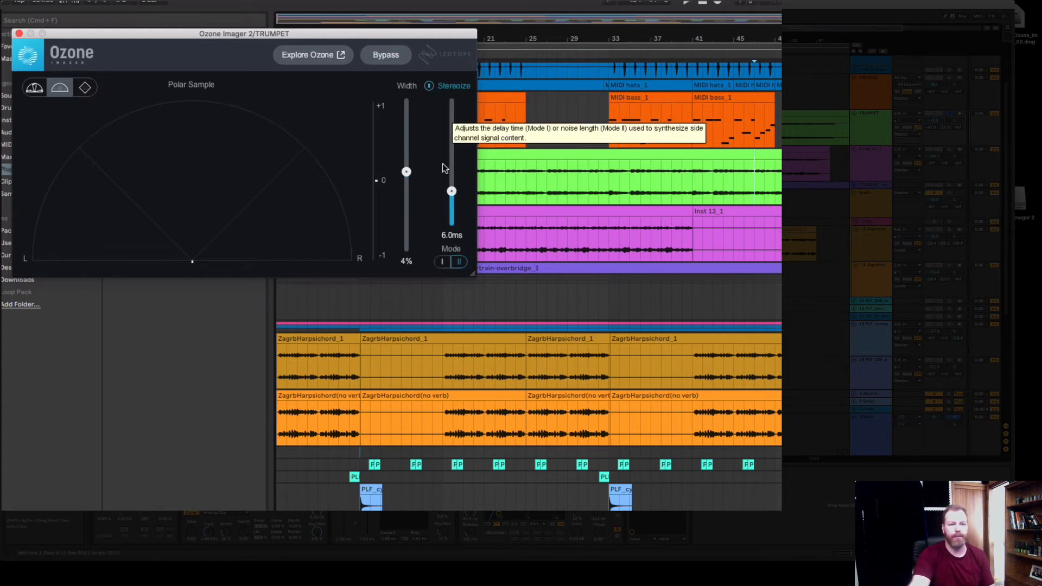
pyautogui.moveTo(442, 262)
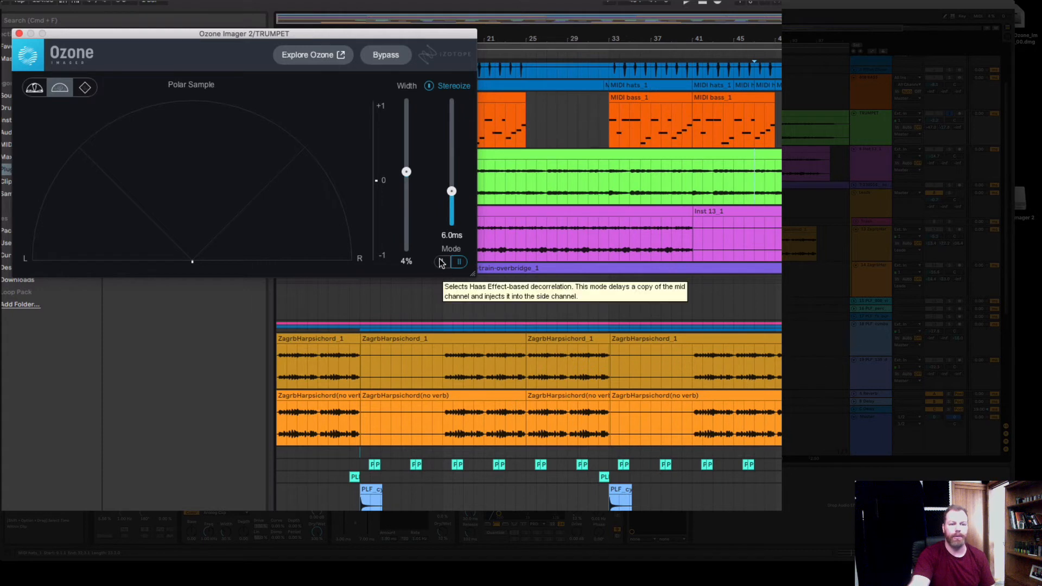
pyautogui.moveTo(439, 262)
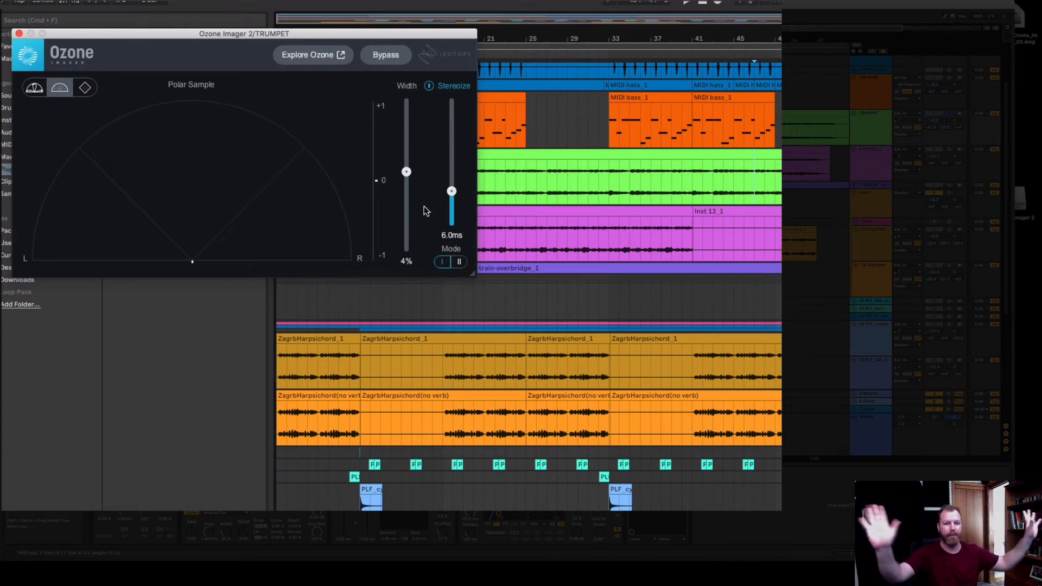
pyautogui.moveTo(452, 81)
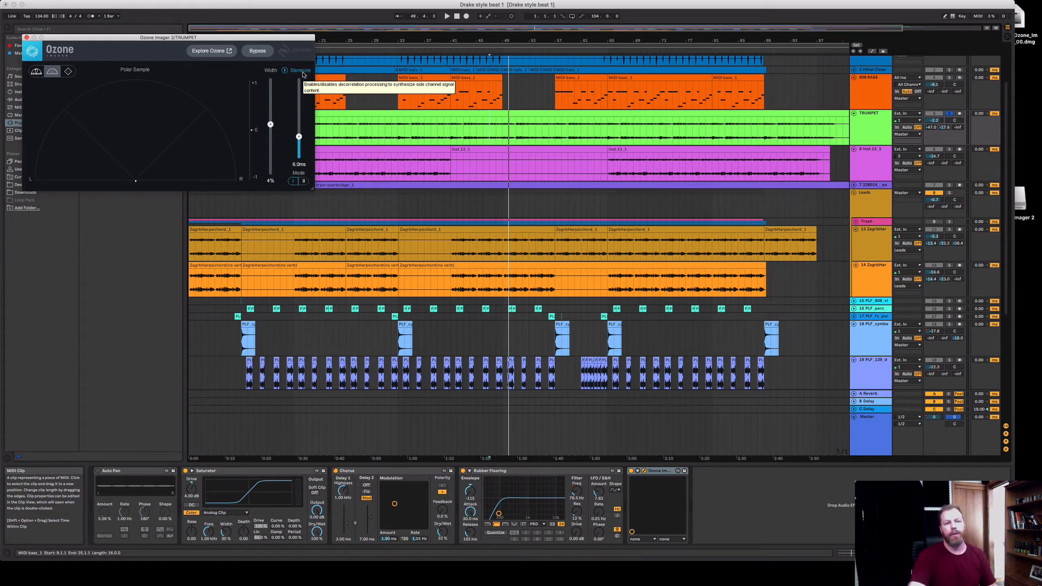
pyautogui.moveTo(292, 123)
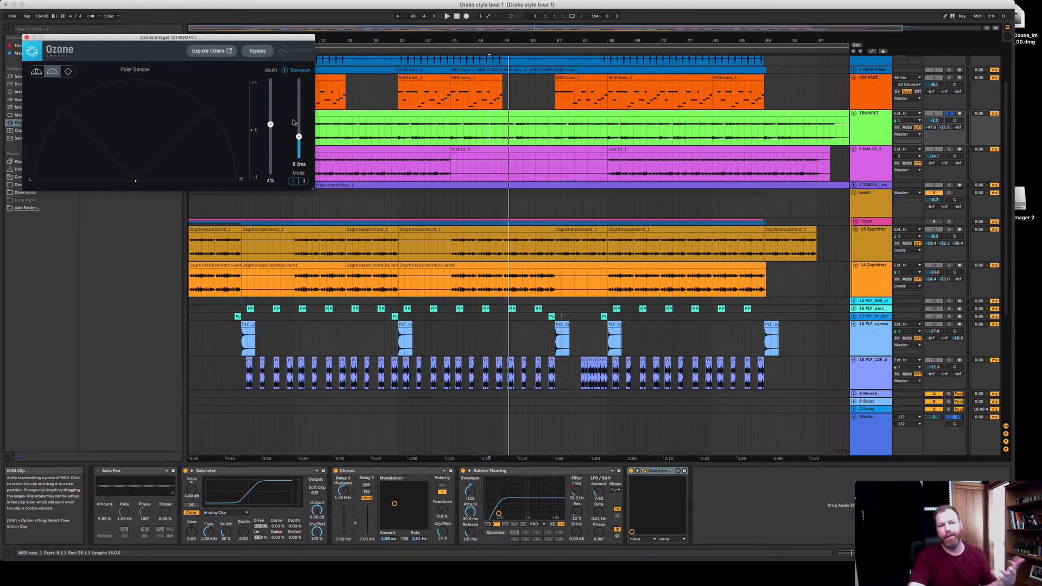
pyautogui.moveTo(294, 182)
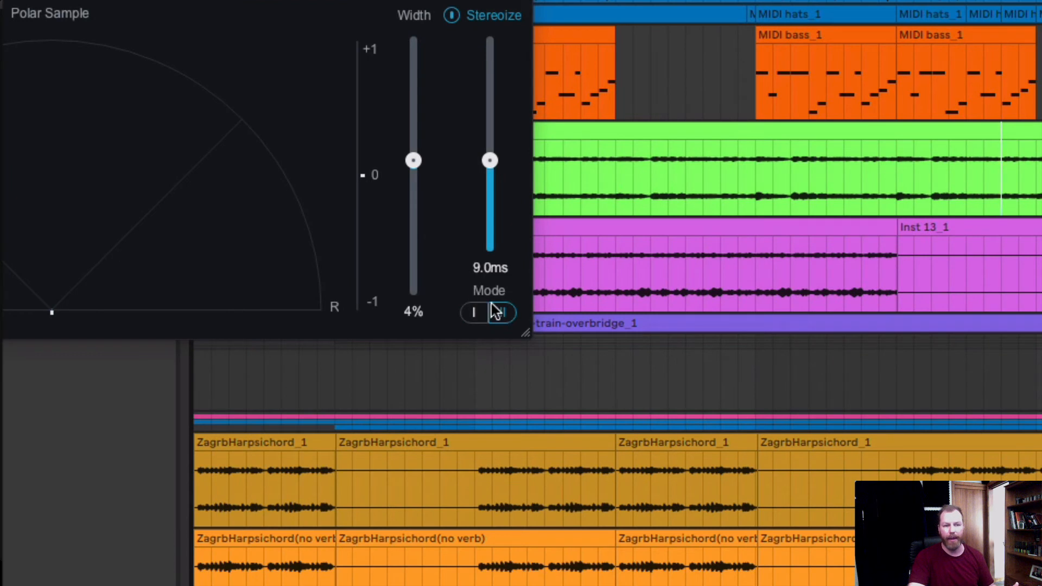
pyautogui.moveTo(502, 313)
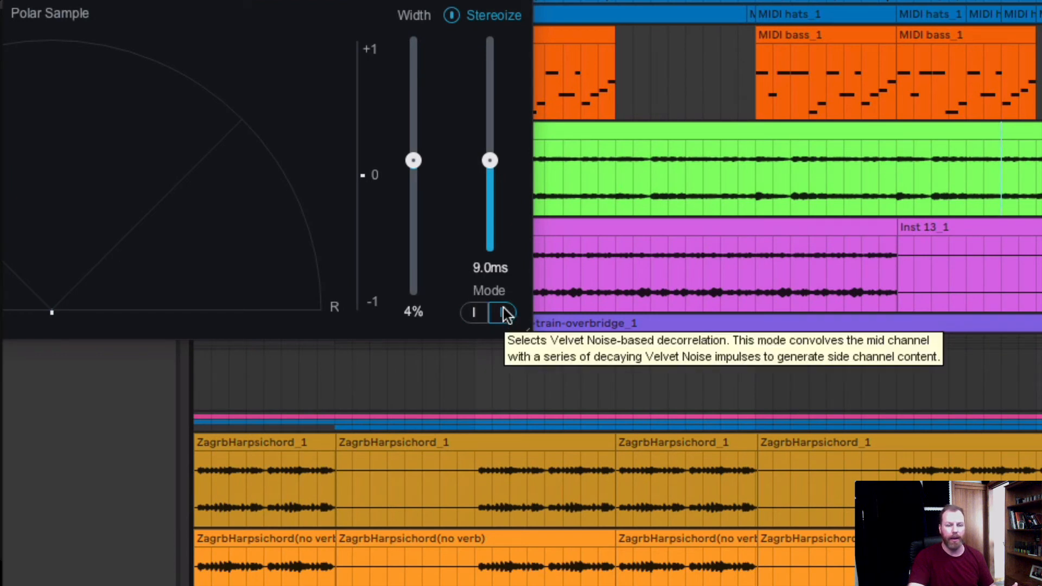